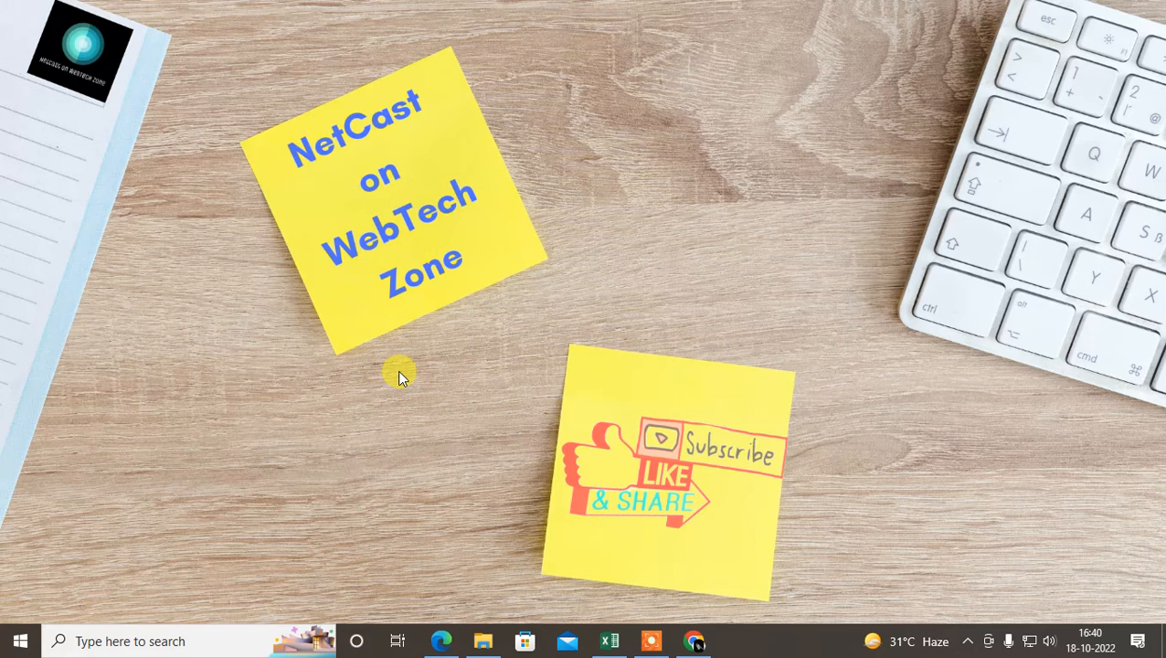
{"action": "mouse_move", "coordinate": [515, 163]}
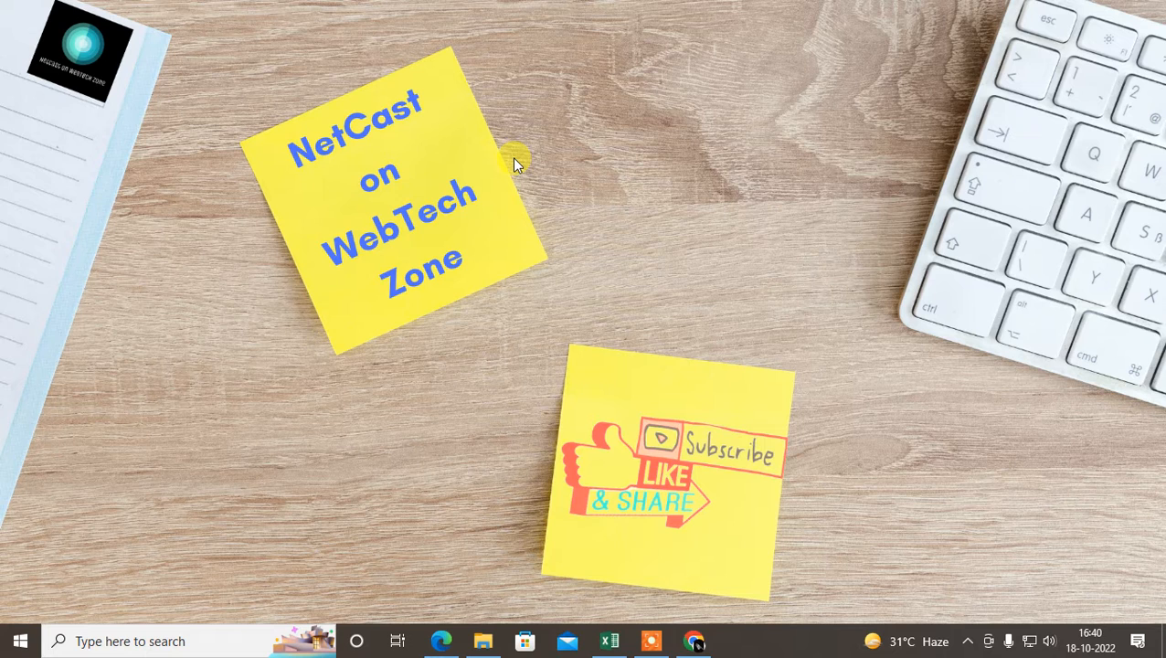
{"action": "mouse_move", "coordinate": [639, 126]}
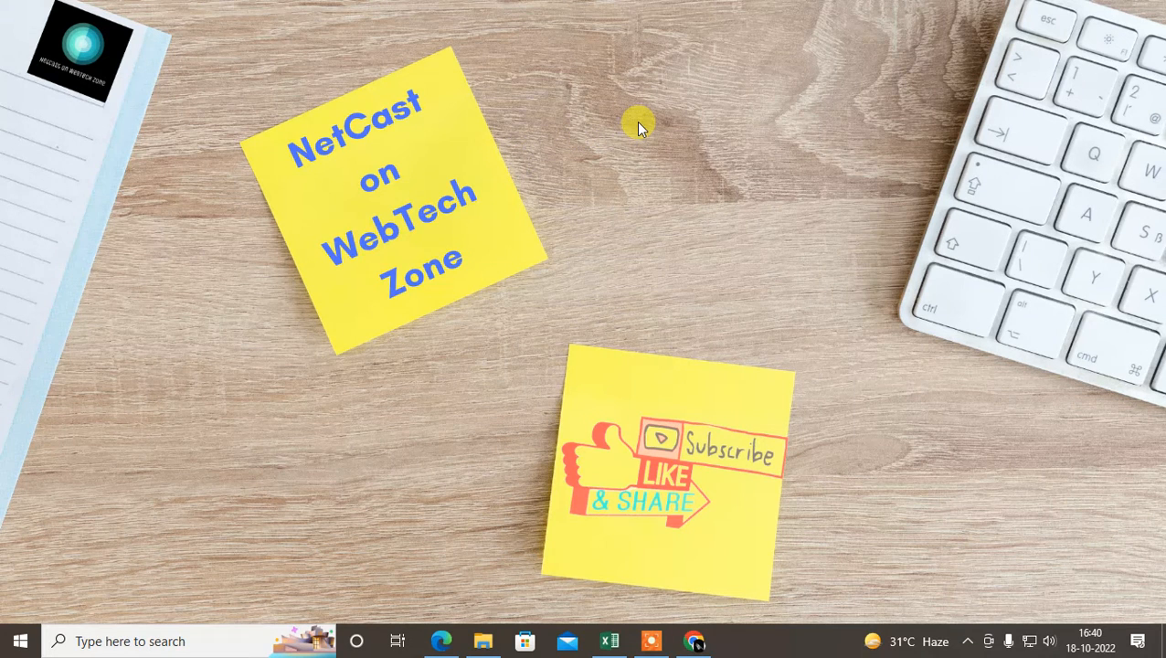
Refresh the desktop, launch Edge from the taskbar and close the old Settings and Experiments tabs.
{"action": "right_click", "coordinate": [640, 126]}
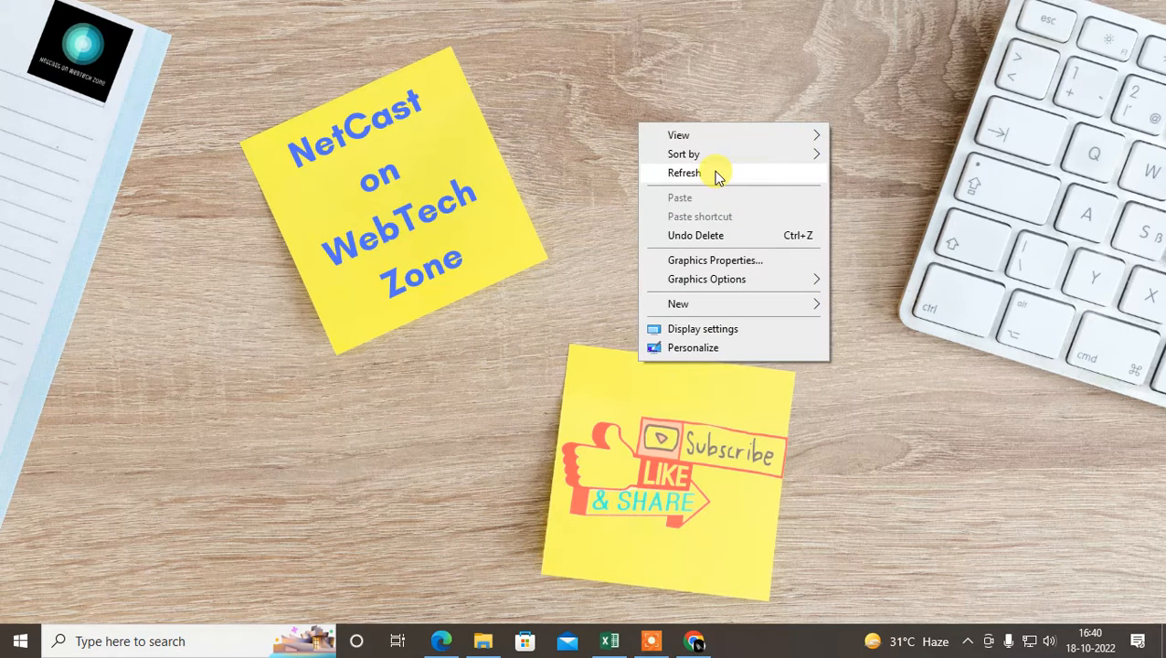
{"action": "left_click", "coordinate": [685, 172]}
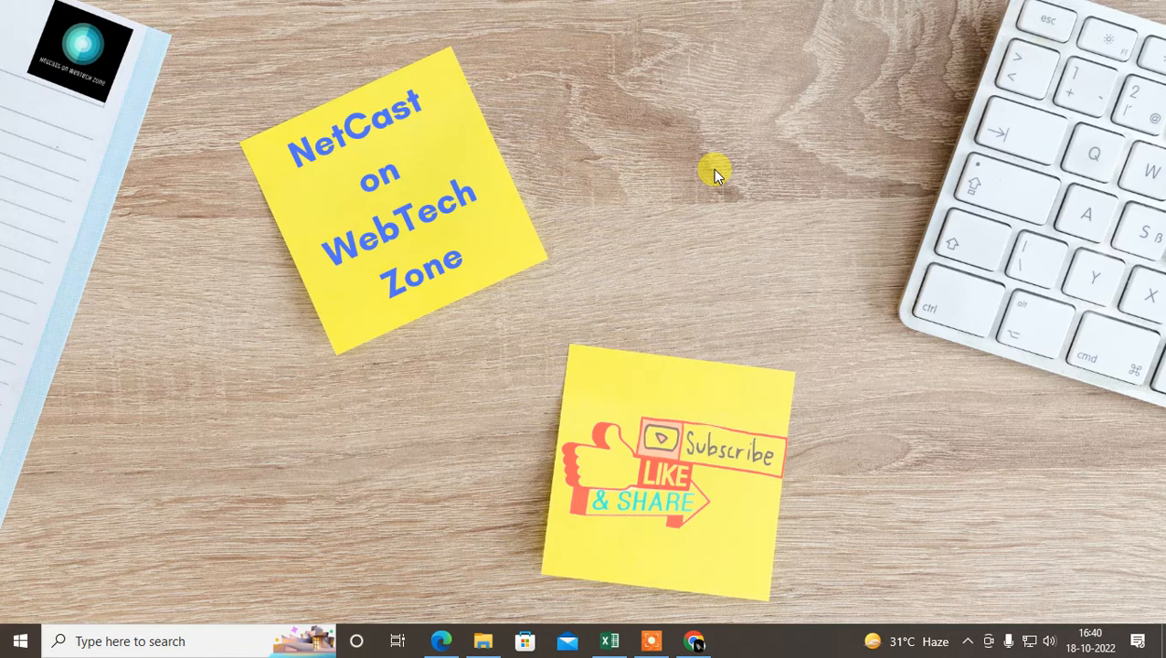
{"action": "mouse_move", "coordinate": [726, 505]}
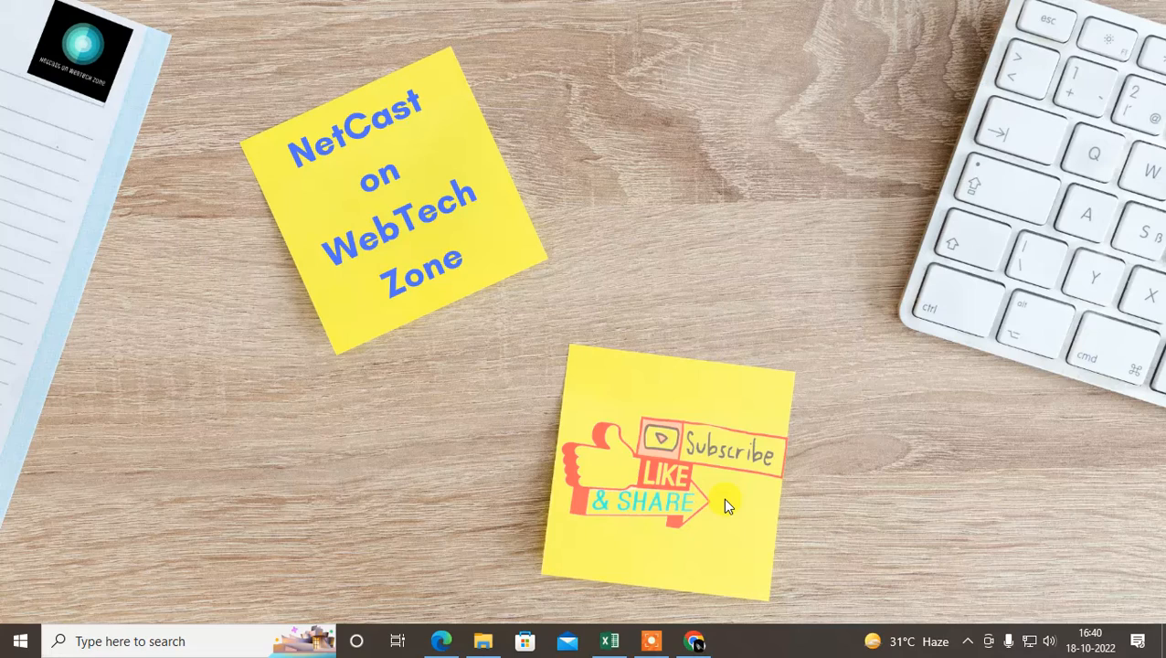
{"action": "mouse_move", "coordinate": [369, 589]}
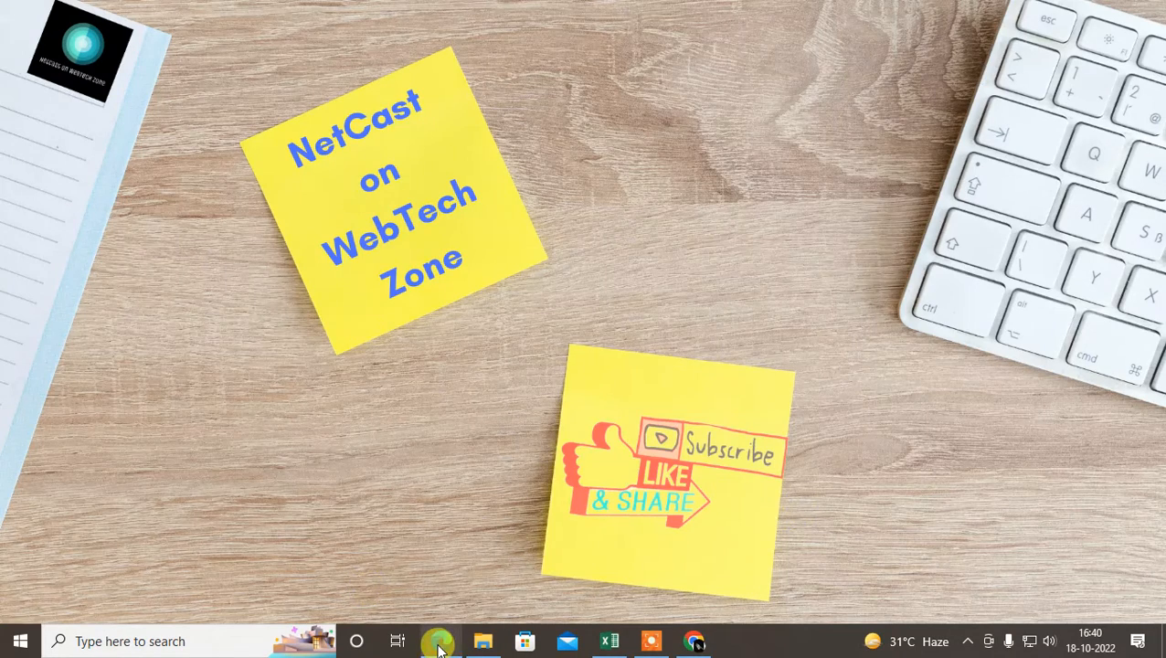
{"action": "left_click", "coordinate": [441, 639]}
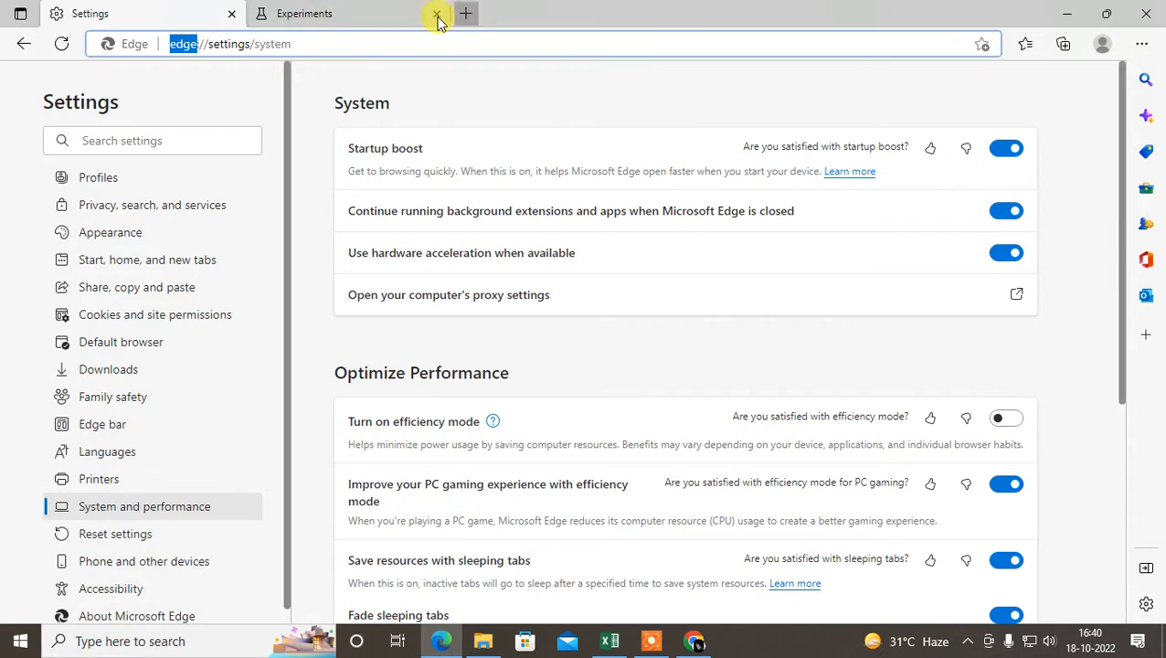
{"action": "left_click", "coordinate": [437, 17]}
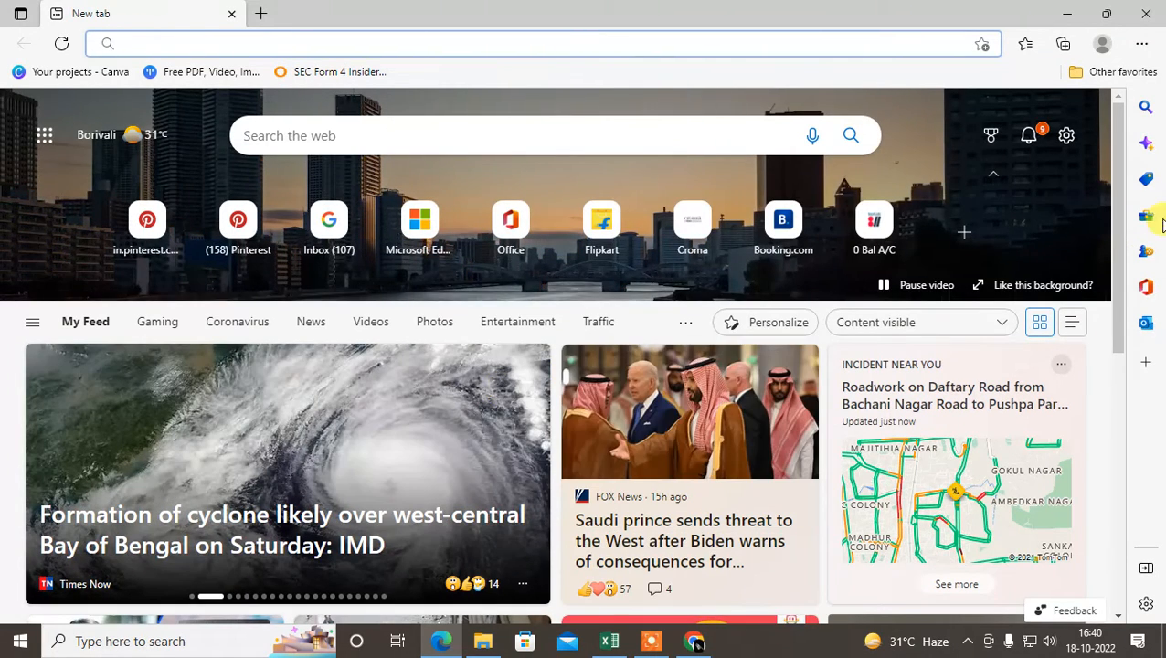
{"action": "mouse_move", "coordinate": [1141, 44]}
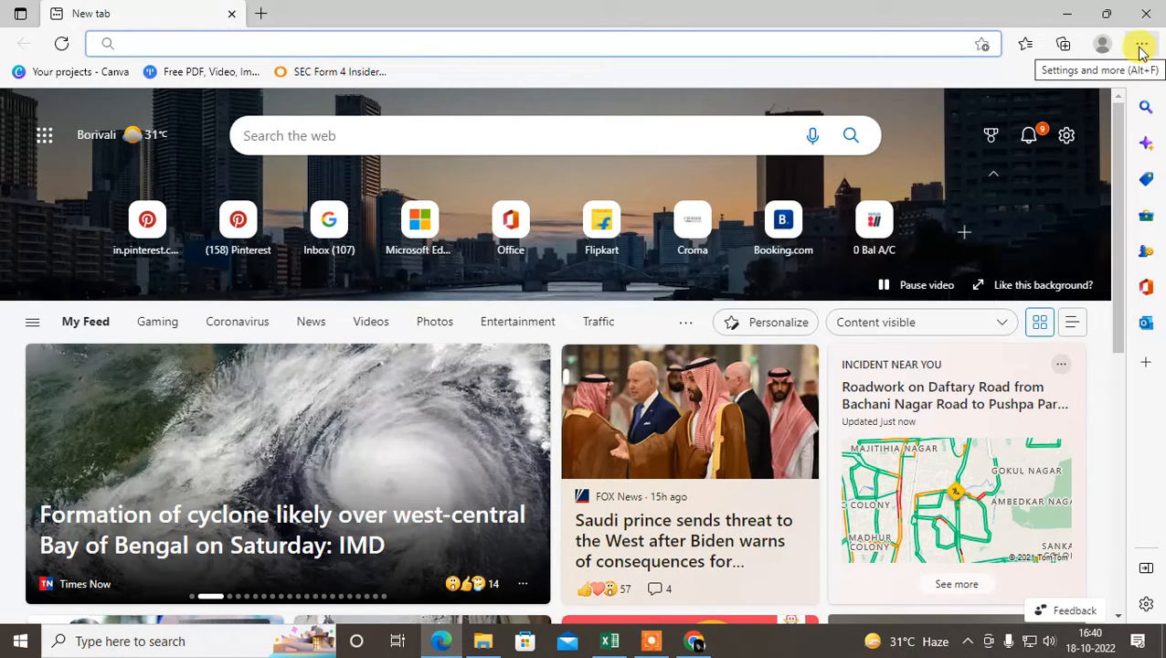
Bring up Edge's Settings and more (…) menu on the new tab page.
{"action": "left_click", "coordinate": [1141, 44]}
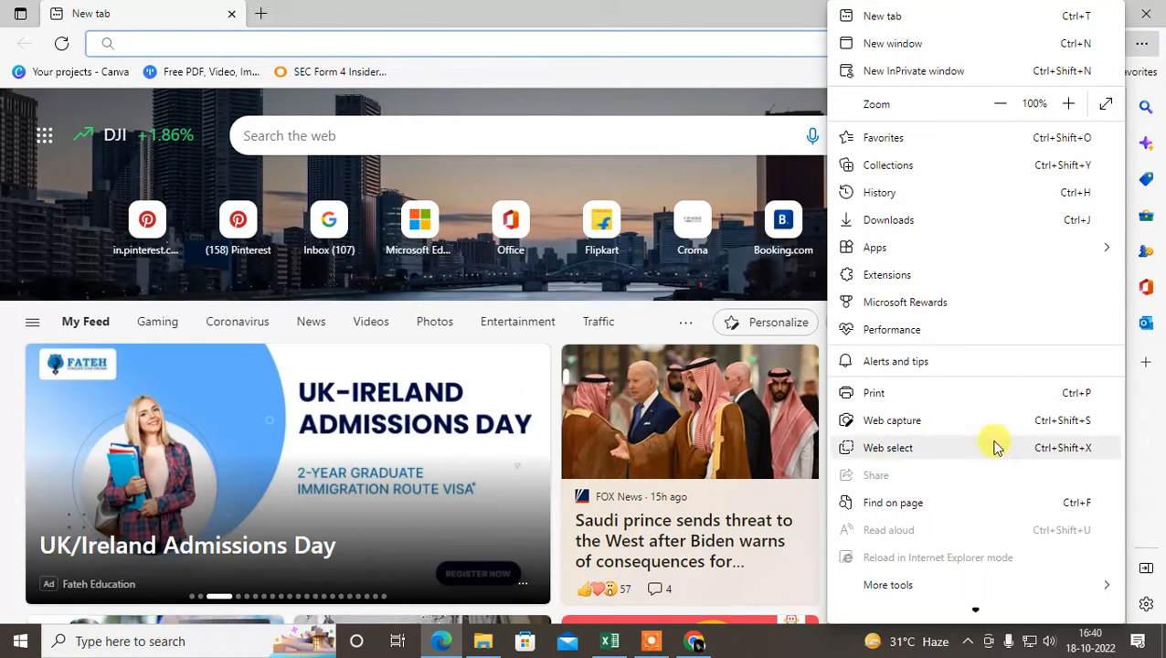
{"action": "scroll", "scroll_direction": "down", "scroll_amount": 3}
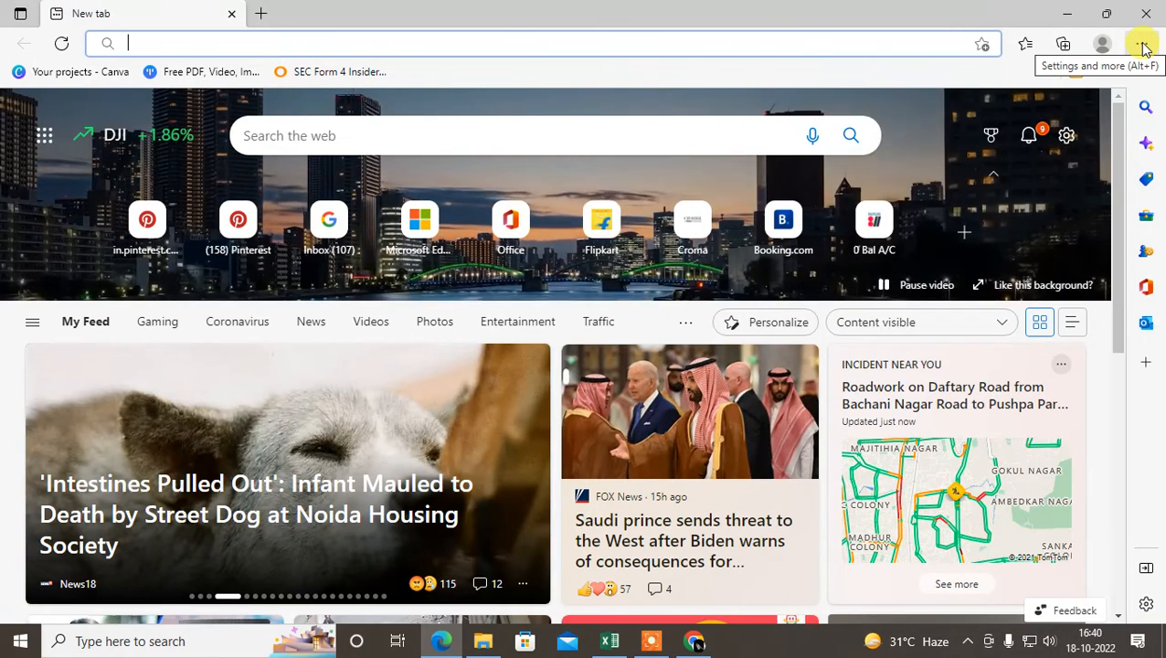
{"action": "left_click", "coordinate": [1144, 43]}
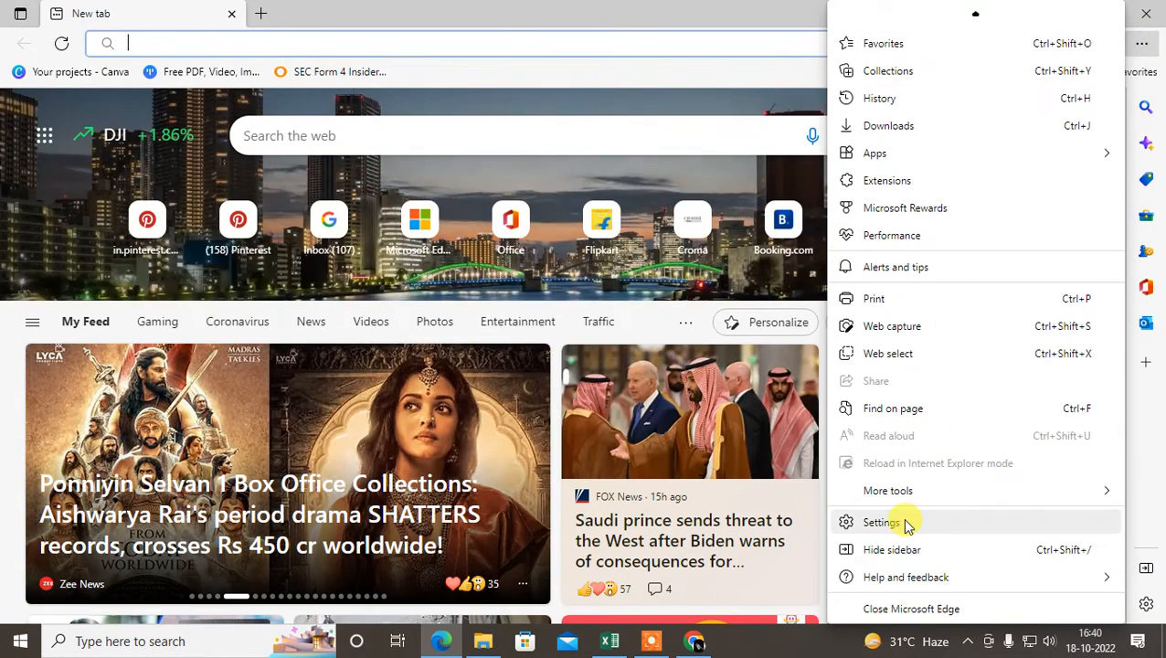
Go to Edge Settings and show the System and performance page.
{"action": "left_click", "coordinate": [882, 523]}
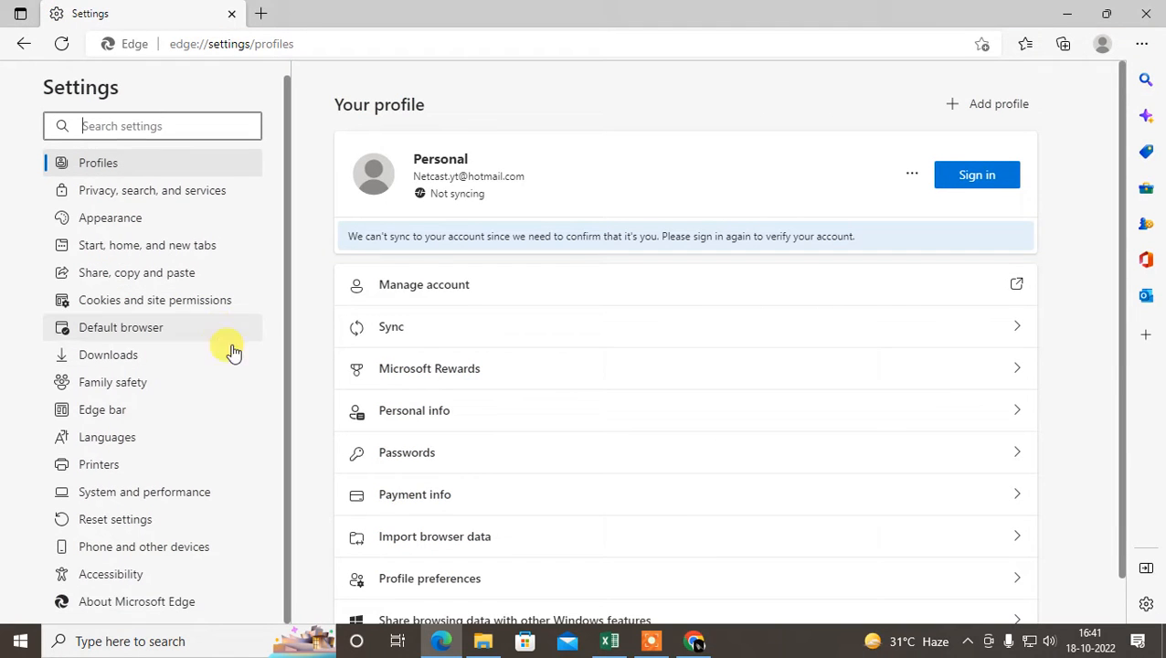
{"action": "mouse_move", "coordinate": [192, 409]}
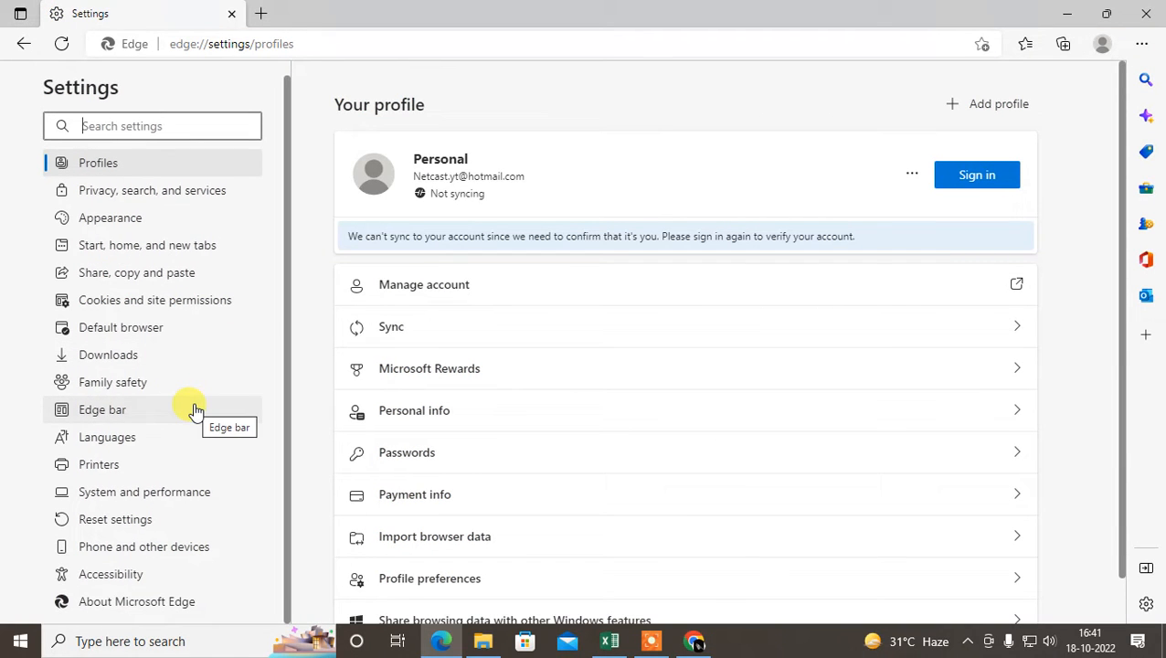
{"action": "mouse_move", "coordinate": [110, 497]}
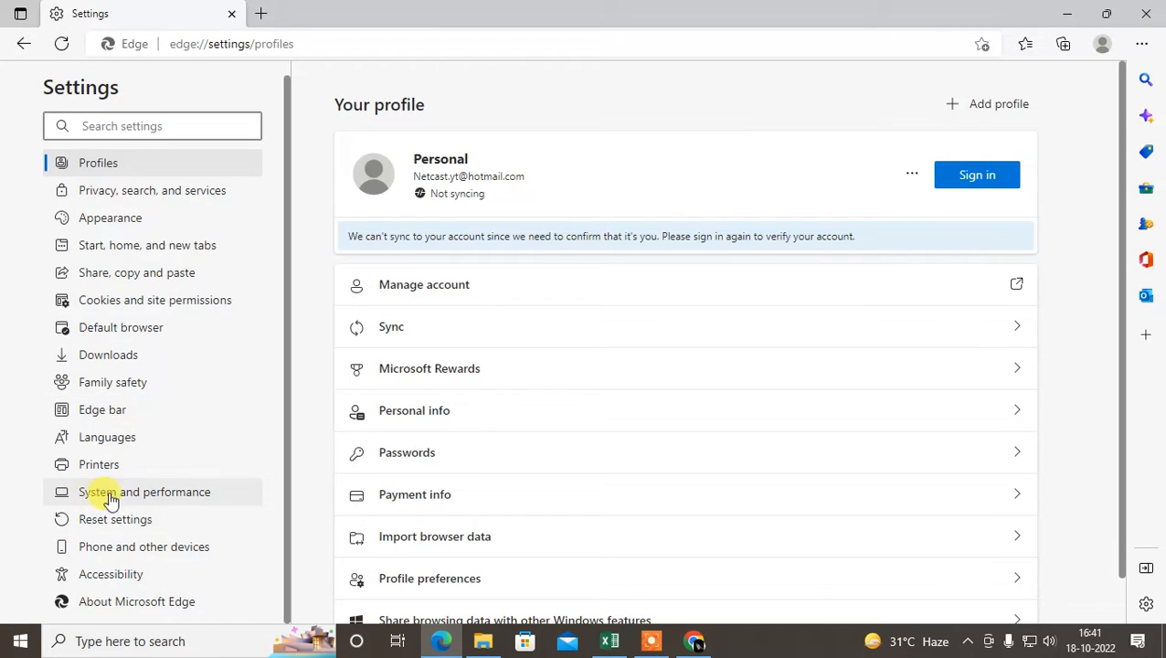
{"action": "left_click", "coordinate": [144, 492]}
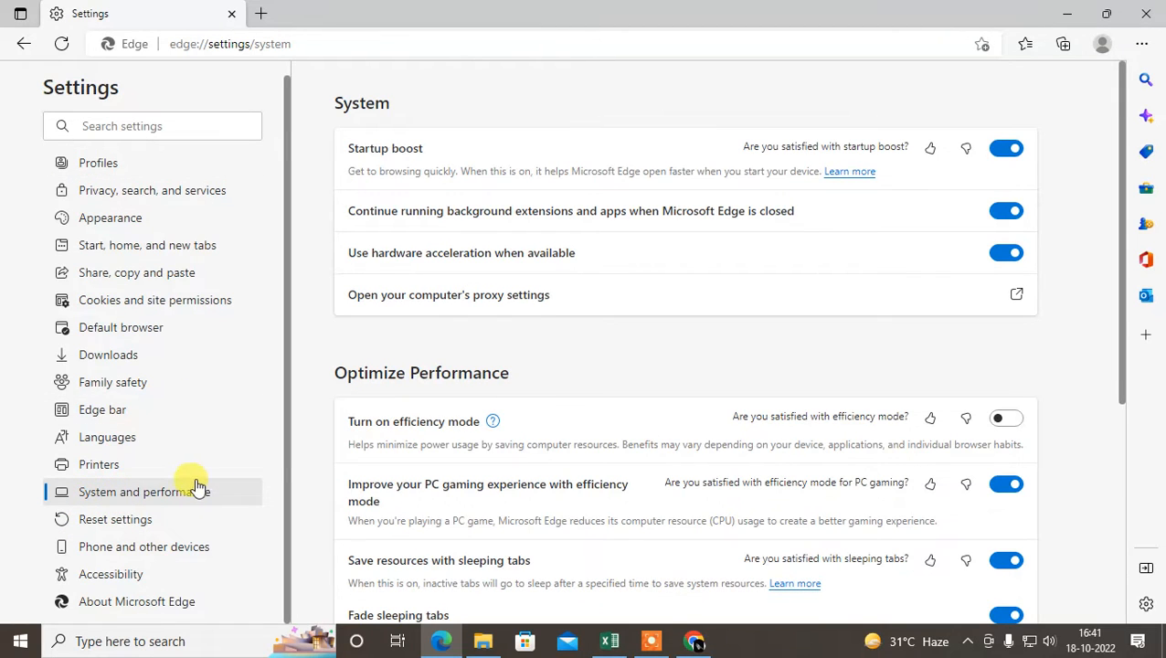
{"action": "double_click", "coordinate": [362, 102]}
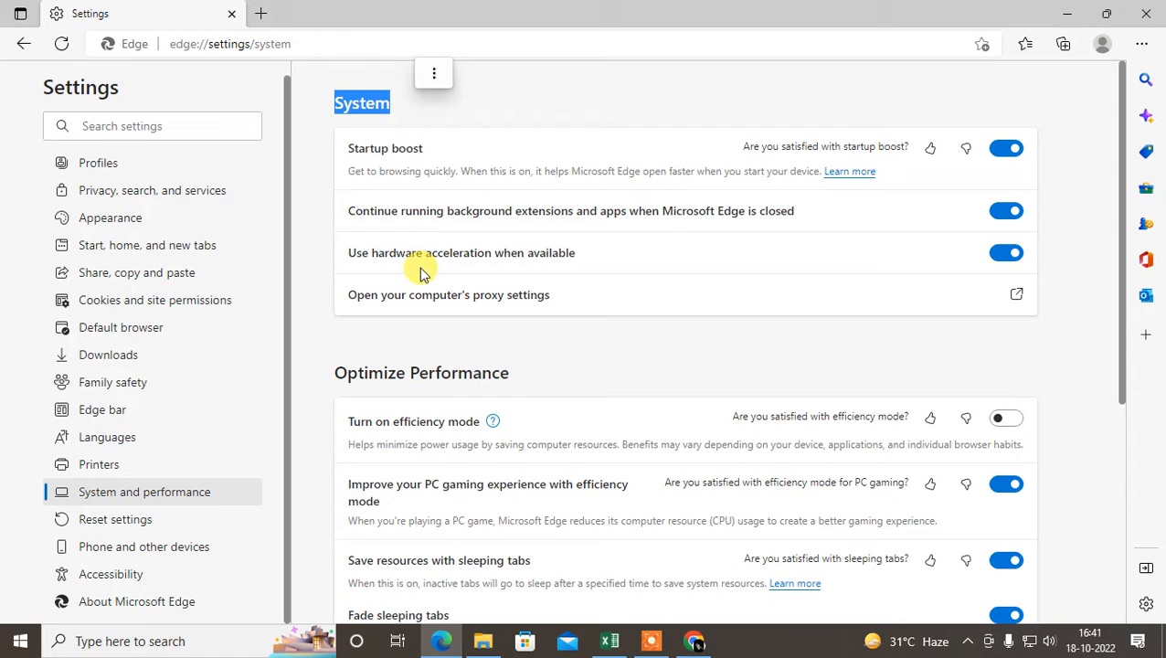
{"action": "mouse_move", "coordinate": [476, 264]}
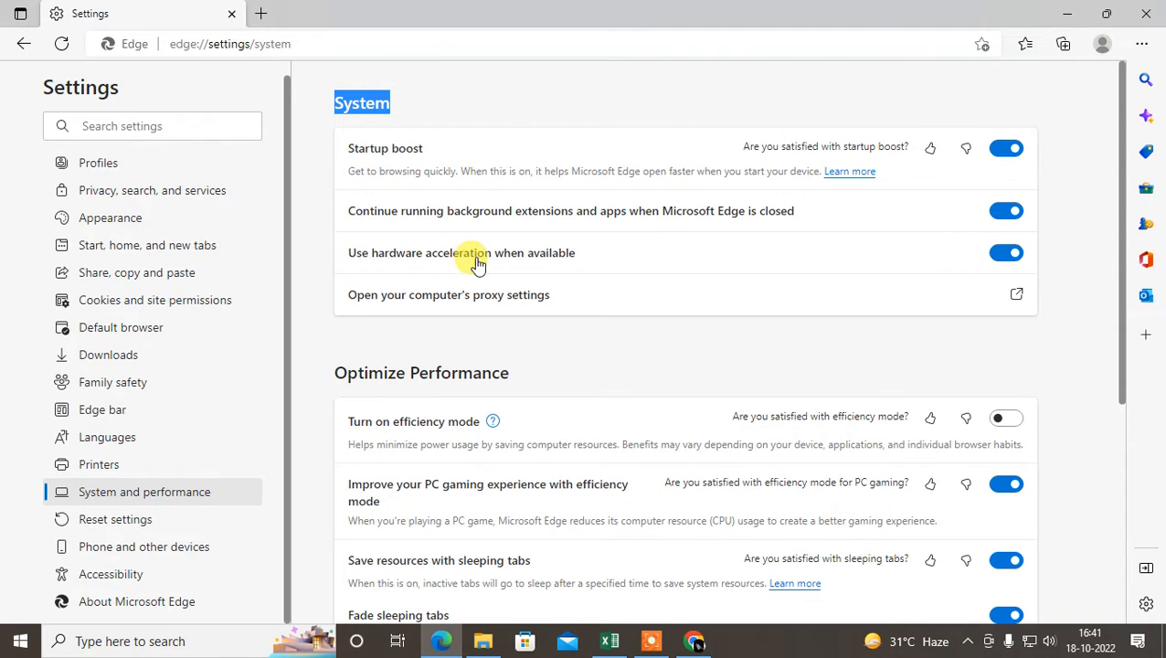
Toggle 'Use hardware acceleration when available' off and on twice, leaving it on.
{"action": "left_click", "coordinate": [1005, 252]}
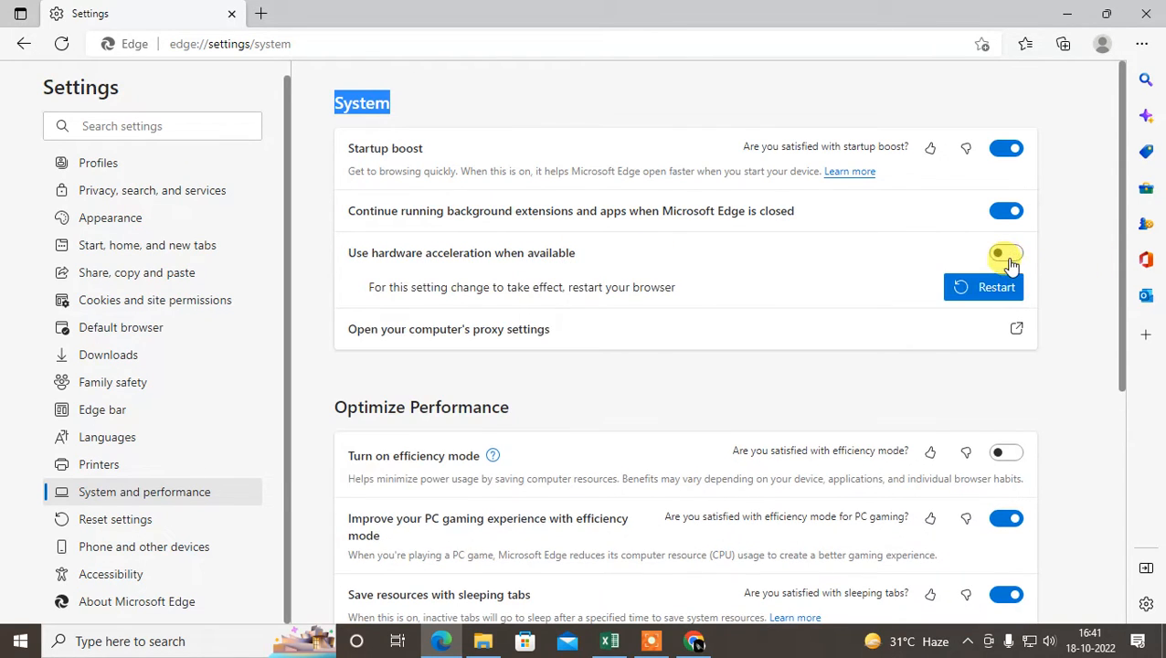
{"action": "left_click", "coordinate": [1005, 253]}
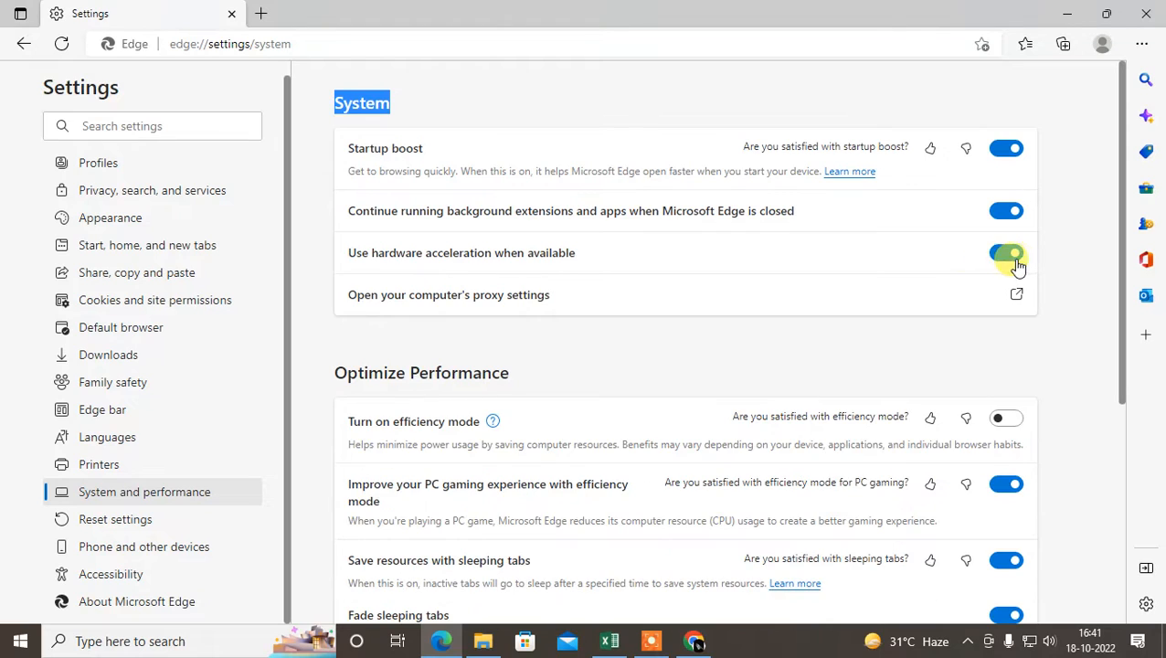
{"action": "left_click", "coordinate": [1006, 252]}
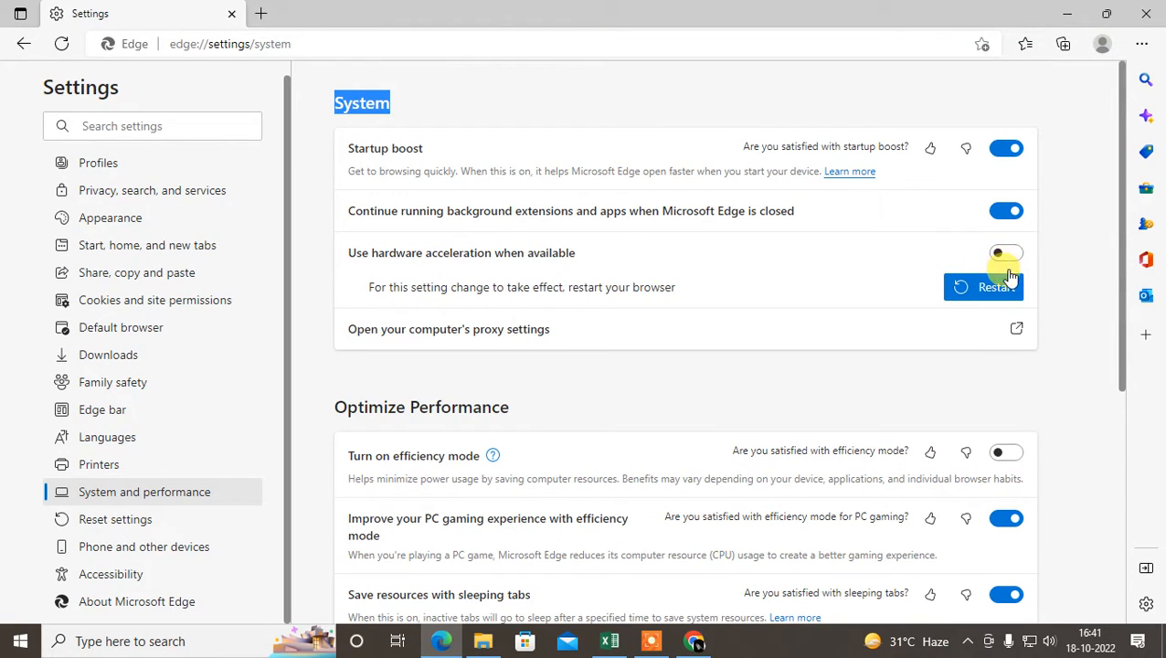
{"action": "left_click", "coordinate": [1006, 252]}
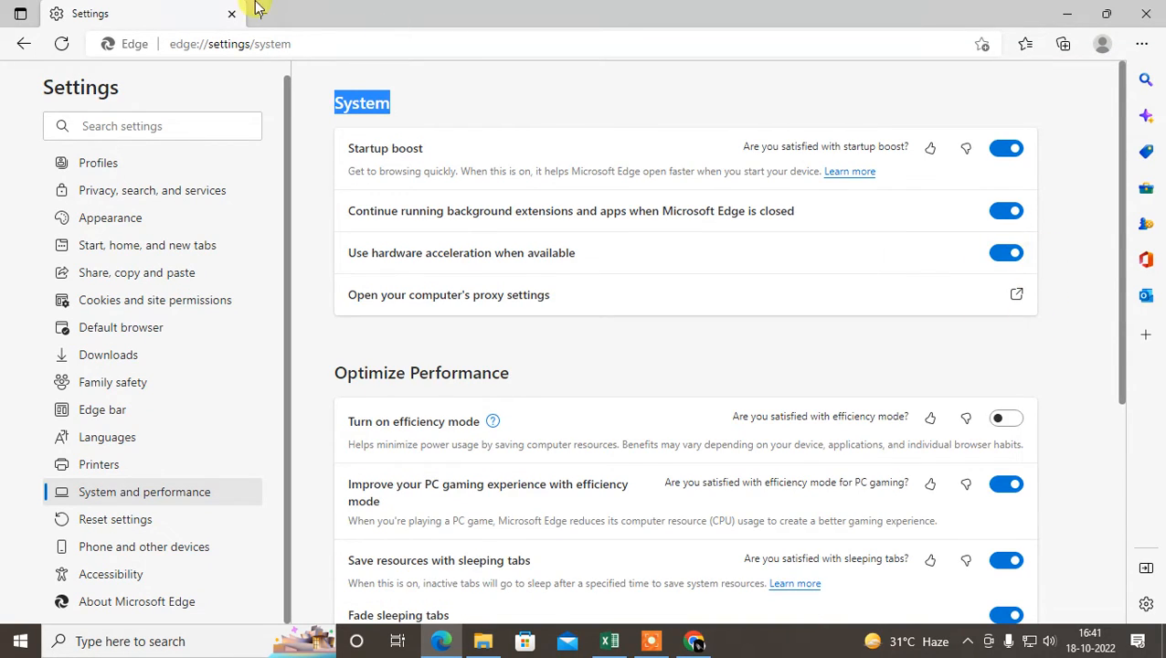
Navigate to edge://flags by entering 'edge' in the address bar and choosing the flags suggestion.
{"action": "left_click", "coordinate": [466, 13]}
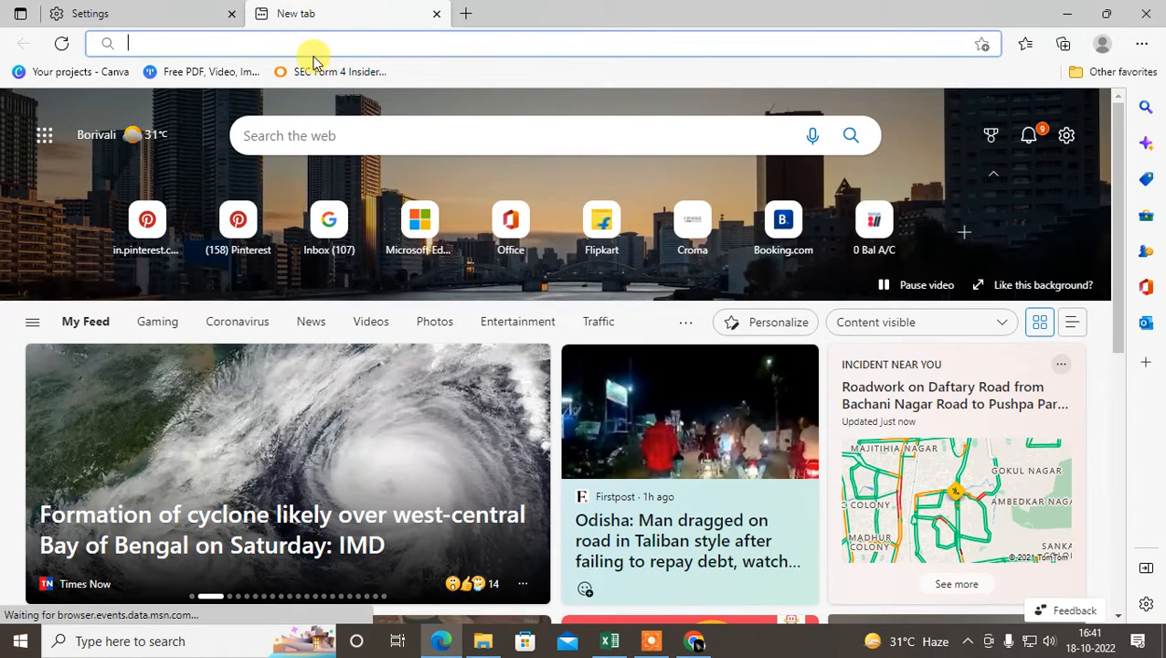
{"action": "type", "text": "e"}
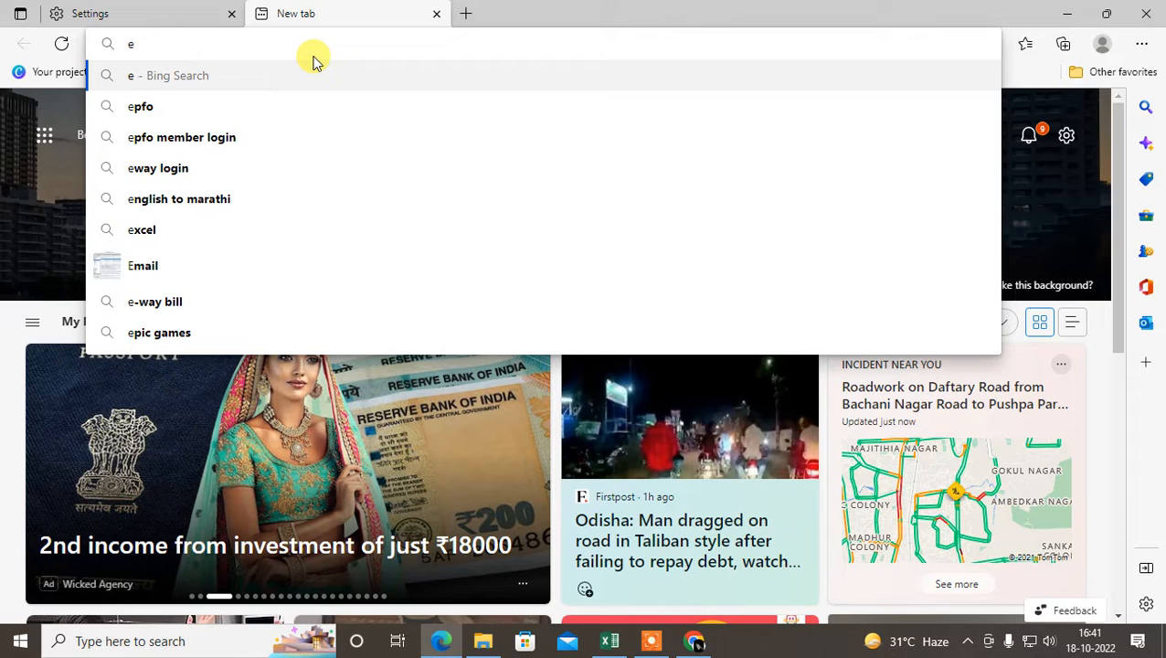
{"action": "type", "text": "dge://settings/system"}
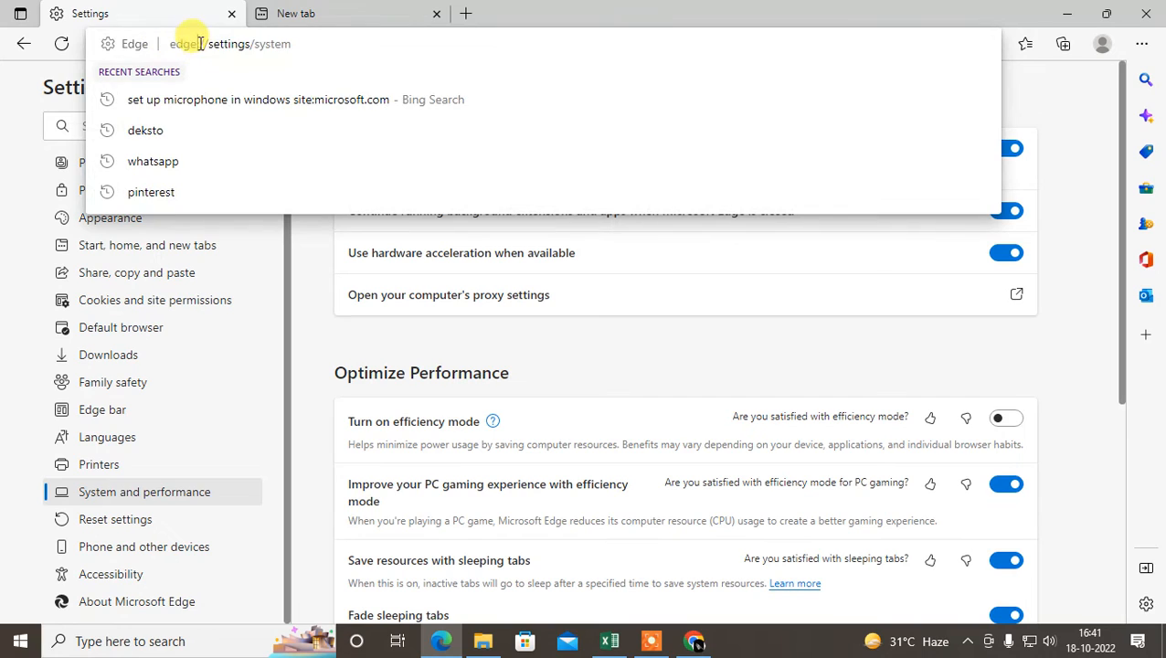
{"action": "double_click", "coordinate": [230, 44]}
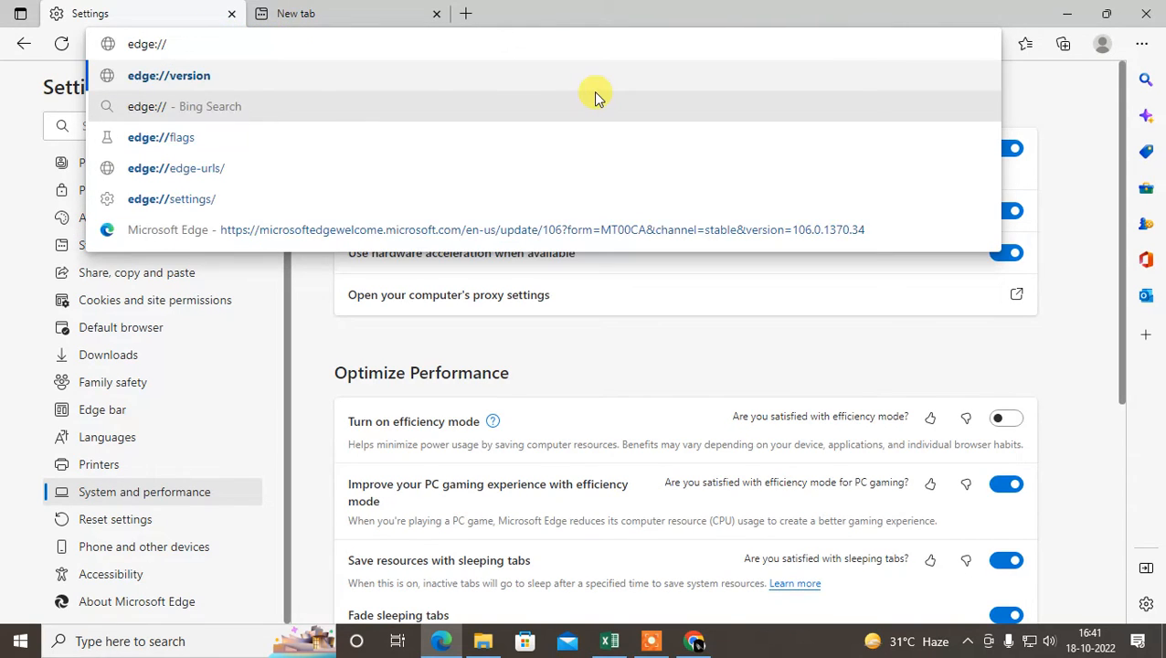
{"action": "left_click", "coordinate": [161, 137]}
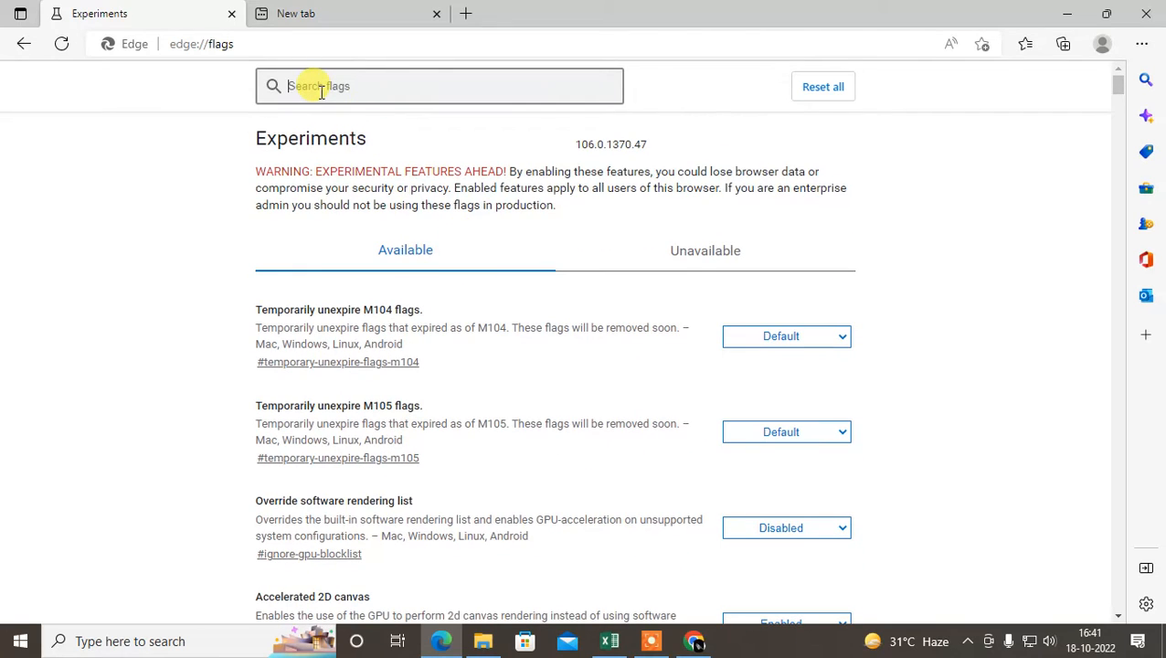
Search flags for 'webgl', set WebGL Draft Extensions to Enabled and restart Edge.
{"action": "type", "text": "webgl"}
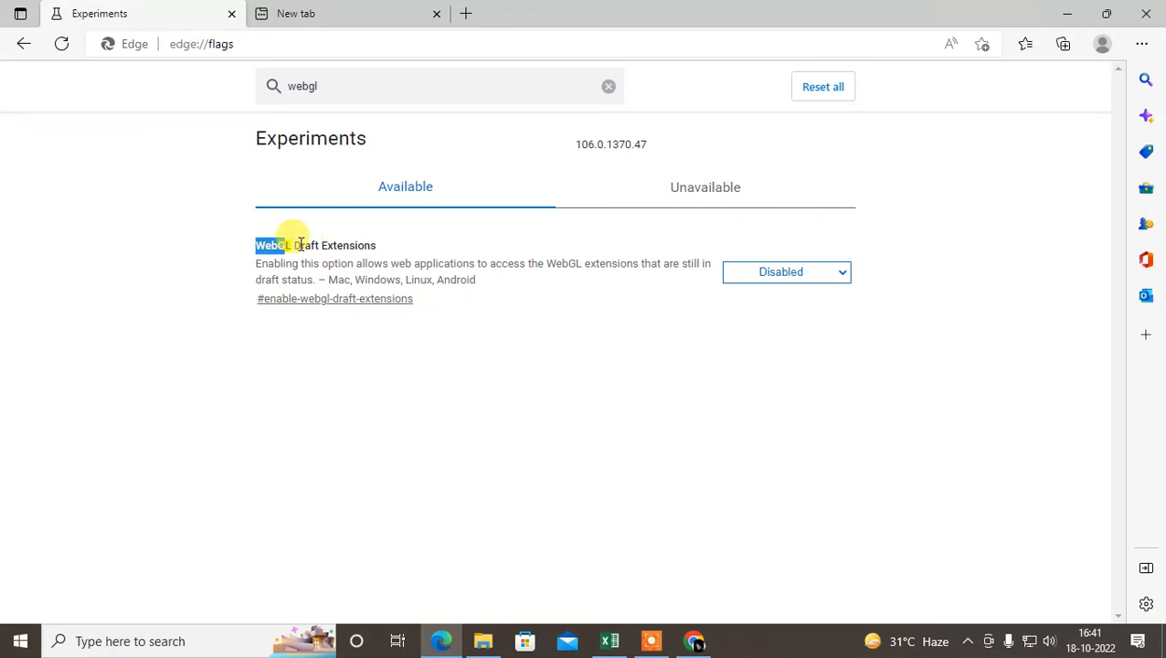
{"action": "left_click", "coordinate": [784, 270]}
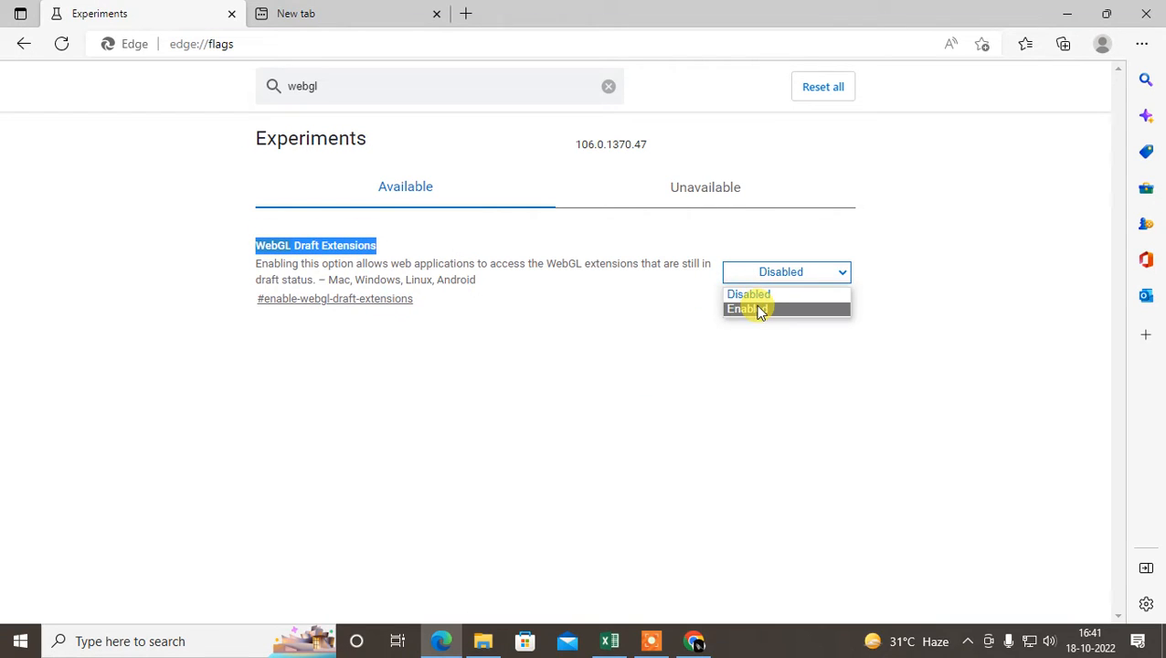
{"action": "left_click", "coordinate": [746, 307]}
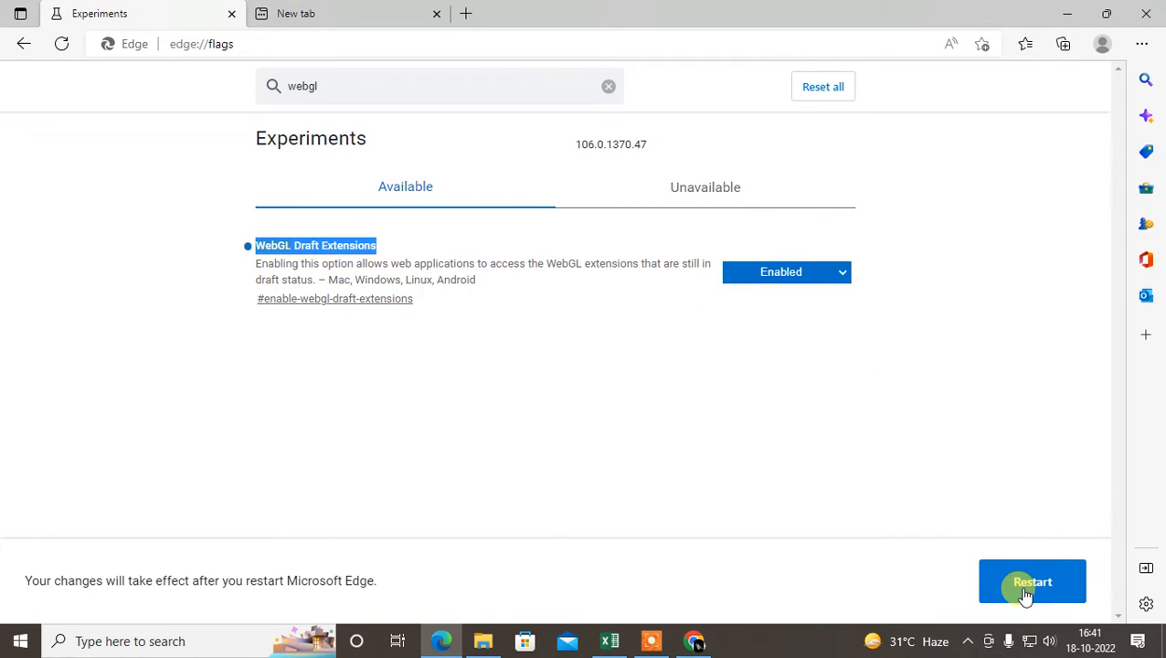
{"action": "mouse_move", "coordinate": [899, 406]}
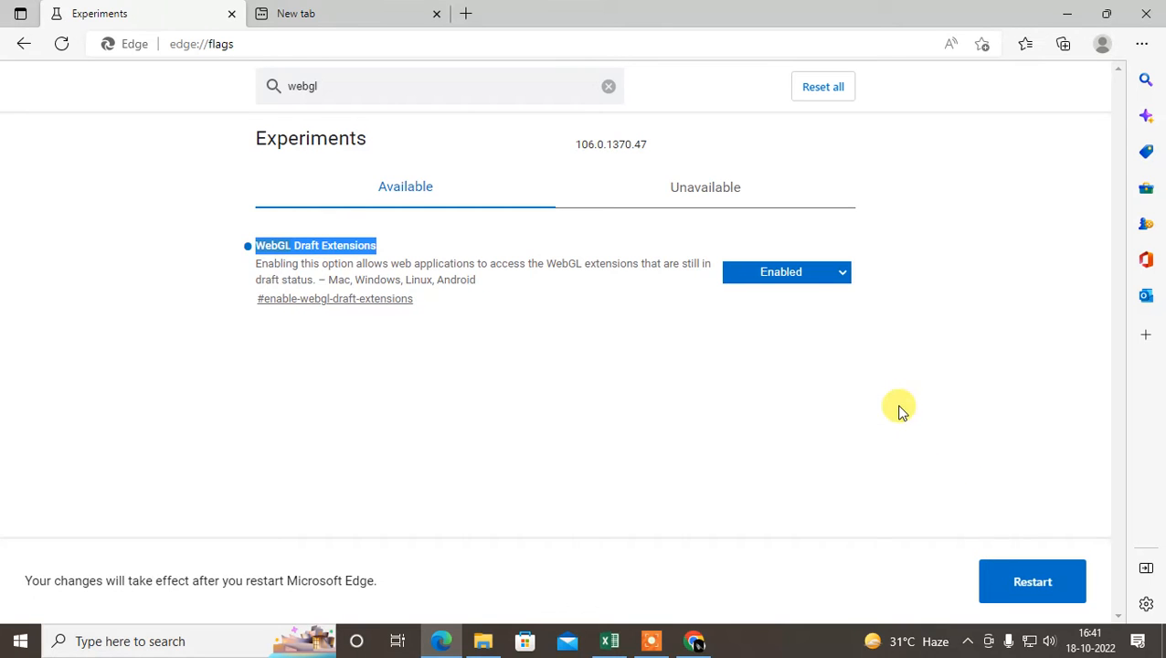
{"action": "left_click", "coordinate": [786, 271]}
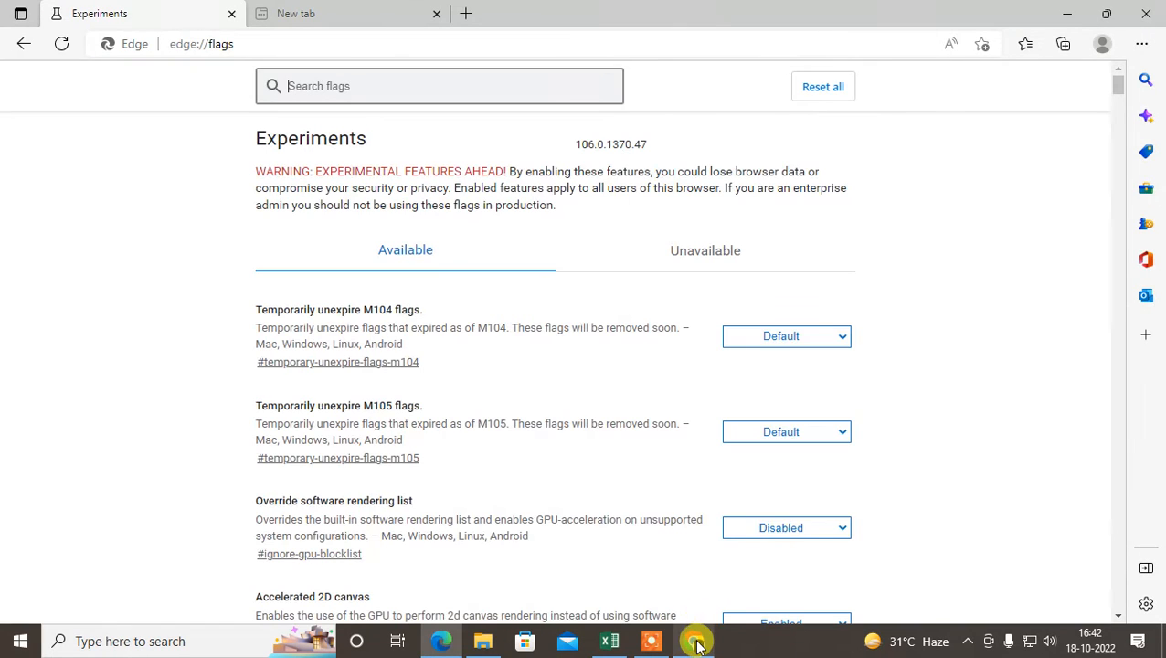
{"action": "mouse_move", "coordinate": [695, 640]}
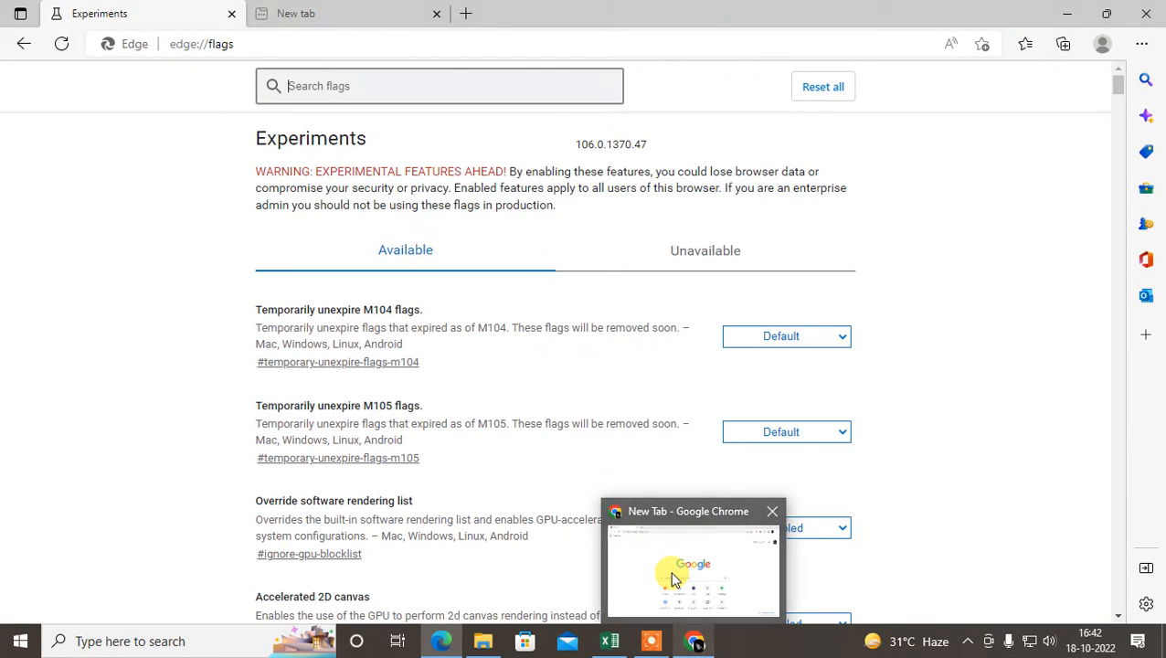
In Chrome, go to Settings > System and toggle hardware acceleration, keeping it on.
{"action": "left_click", "coordinate": [1145, 44]}
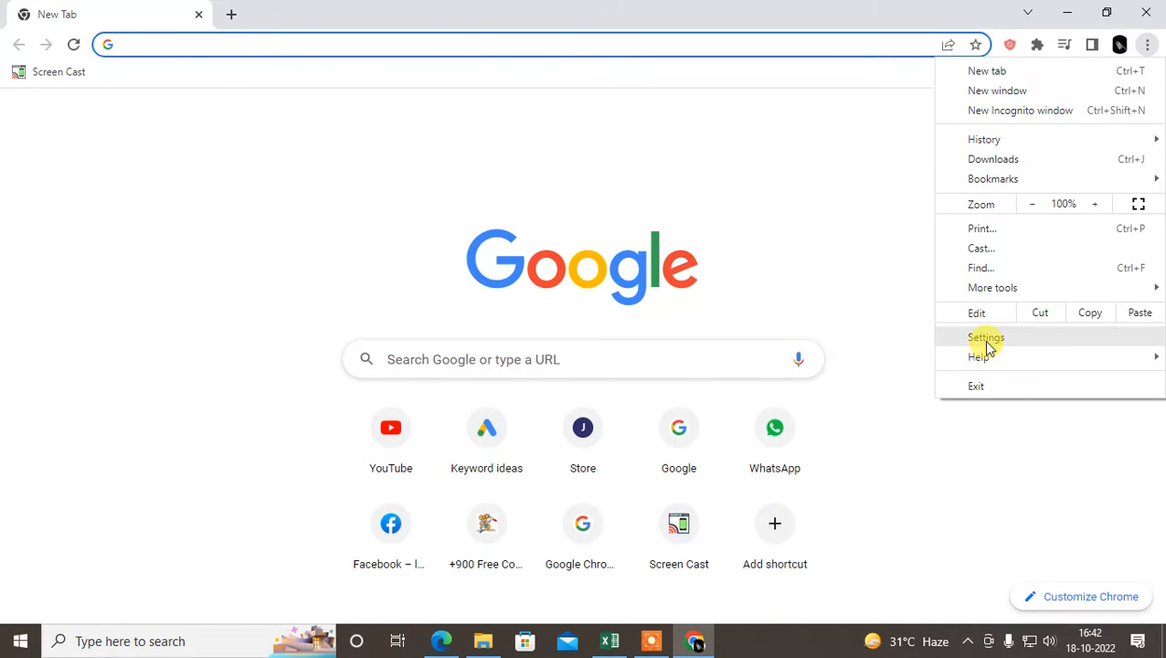
{"action": "left_click", "coordinate": [988, 337]}
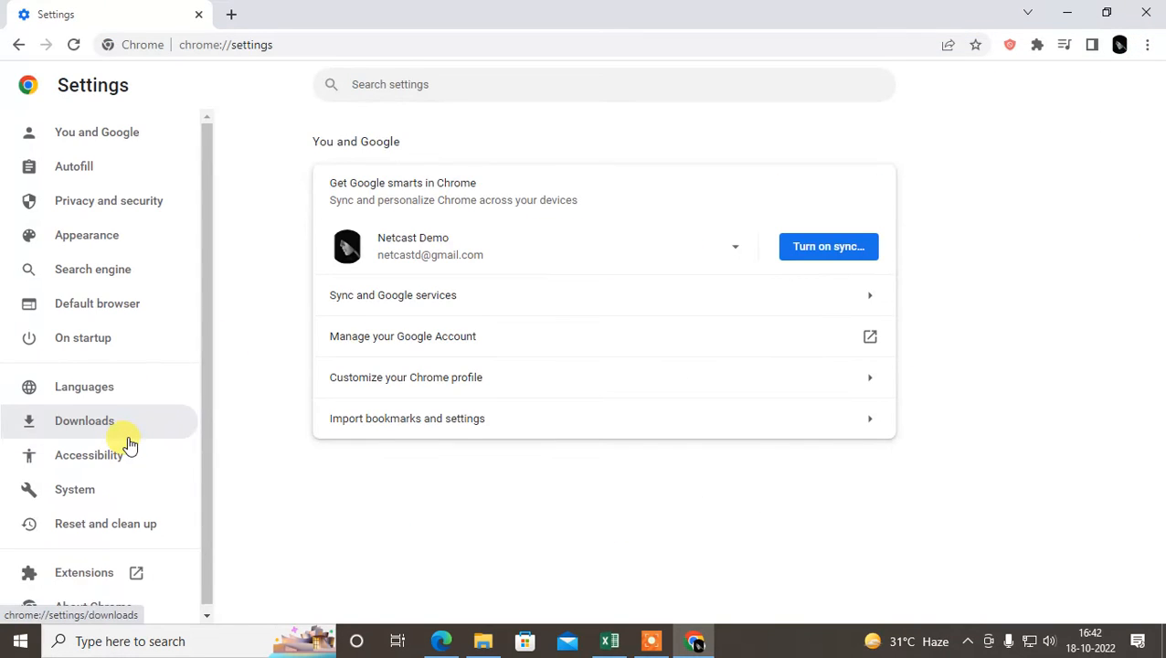
{"action": "left_click", "coordinate": [75, 490]}
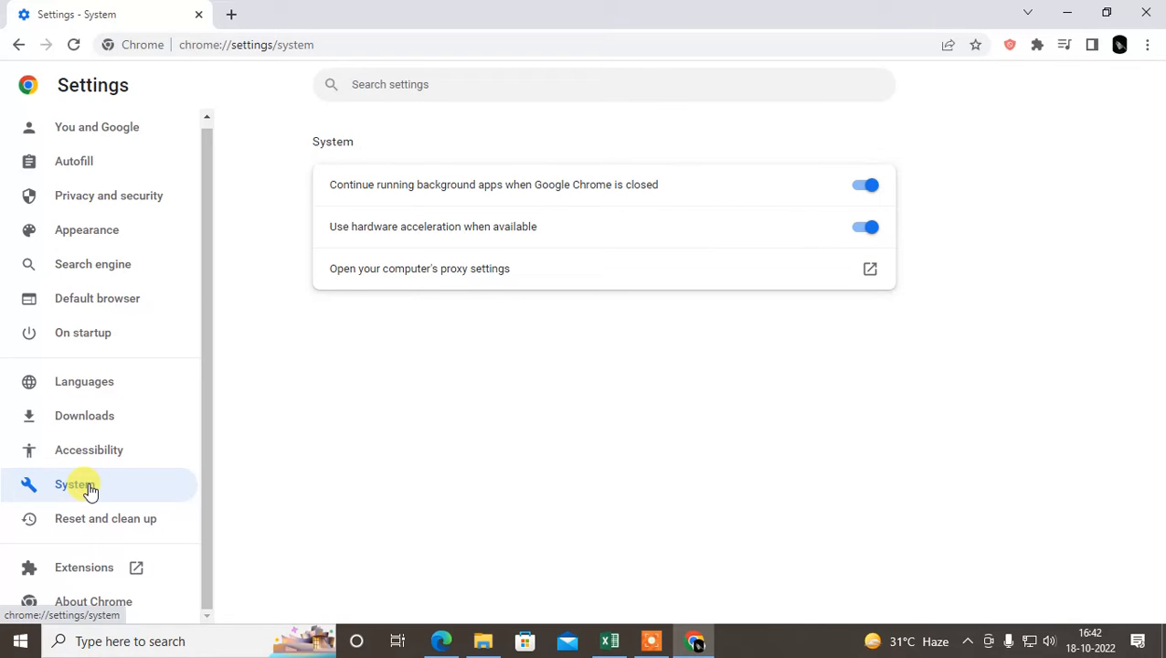
{"action": "mouse_move", "coordinate": [442, 227]}
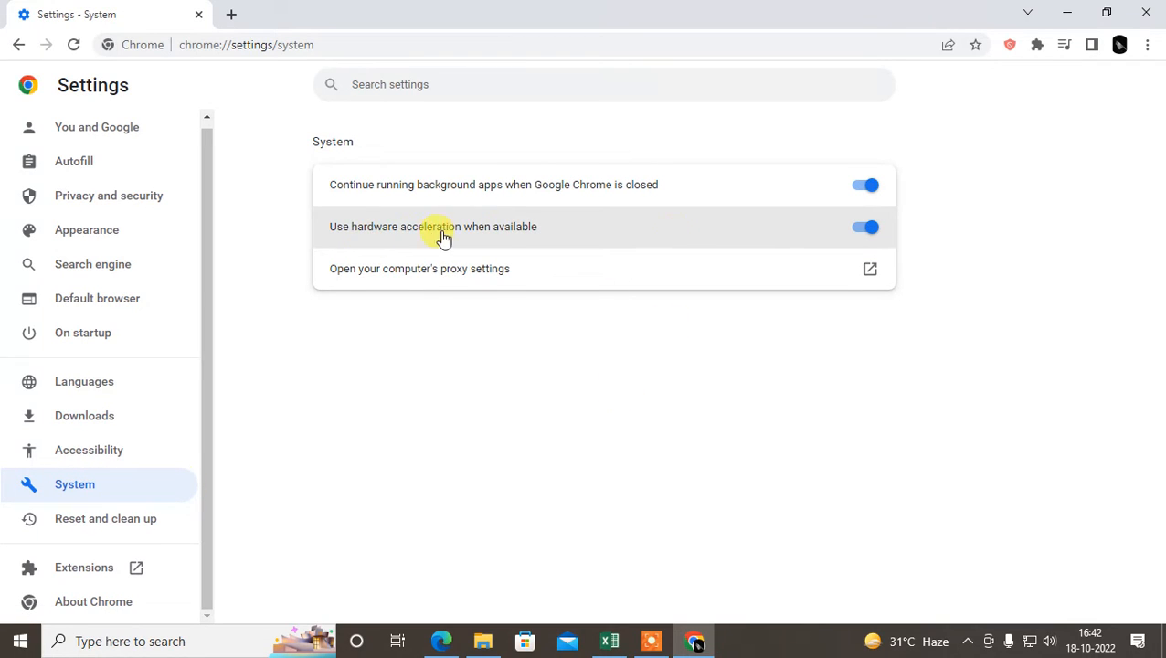
{"action": "left_click", "coordinate": [864, 227]}
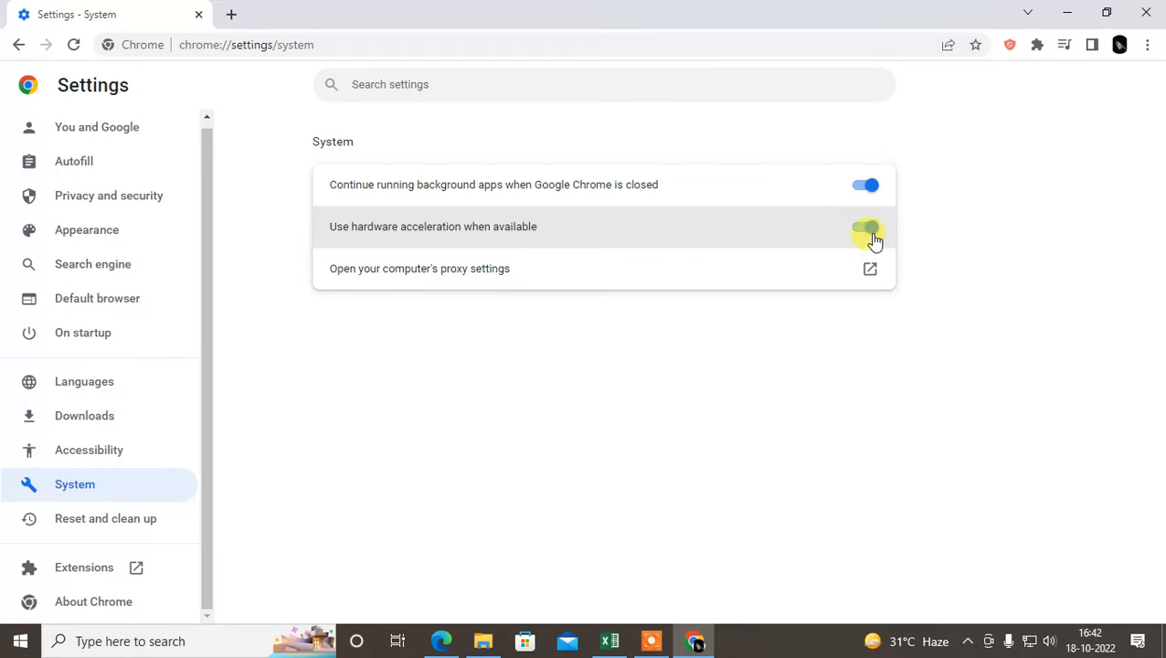
{"action": "left_click", "coordinate": [865, 226]}
{"action": "type", "text": "chrome://"}
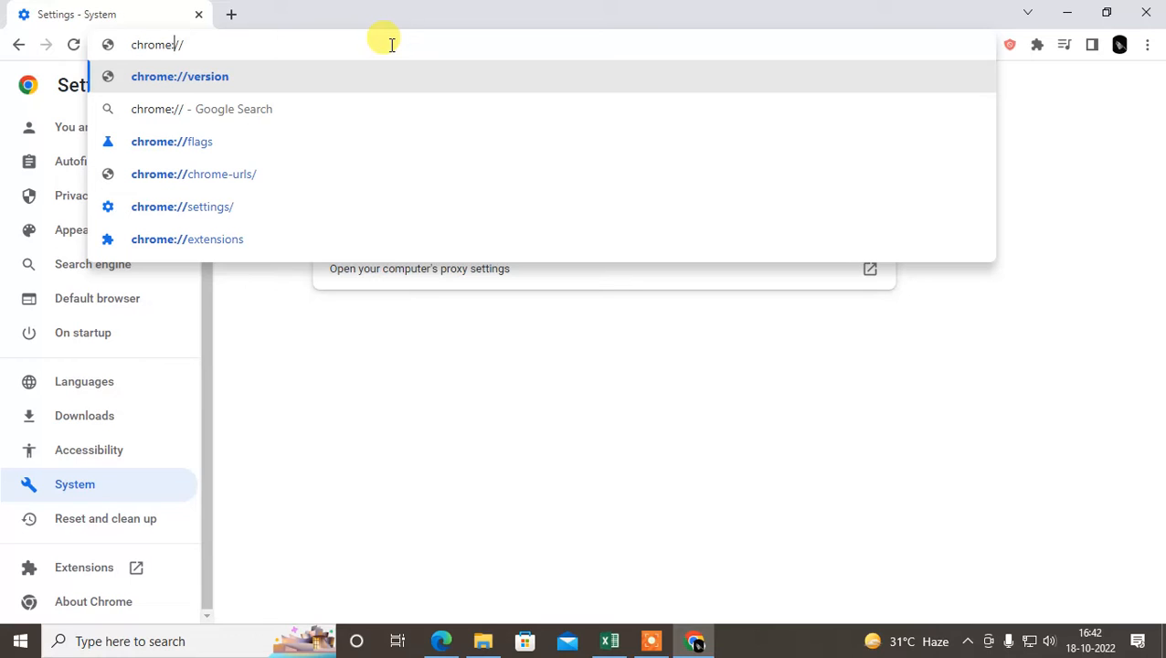
Load chrome://flags, search 'webgl' and highlight the WebGL Developer and Draft Extensions entries.
{"action": "type", "text": "gs"}
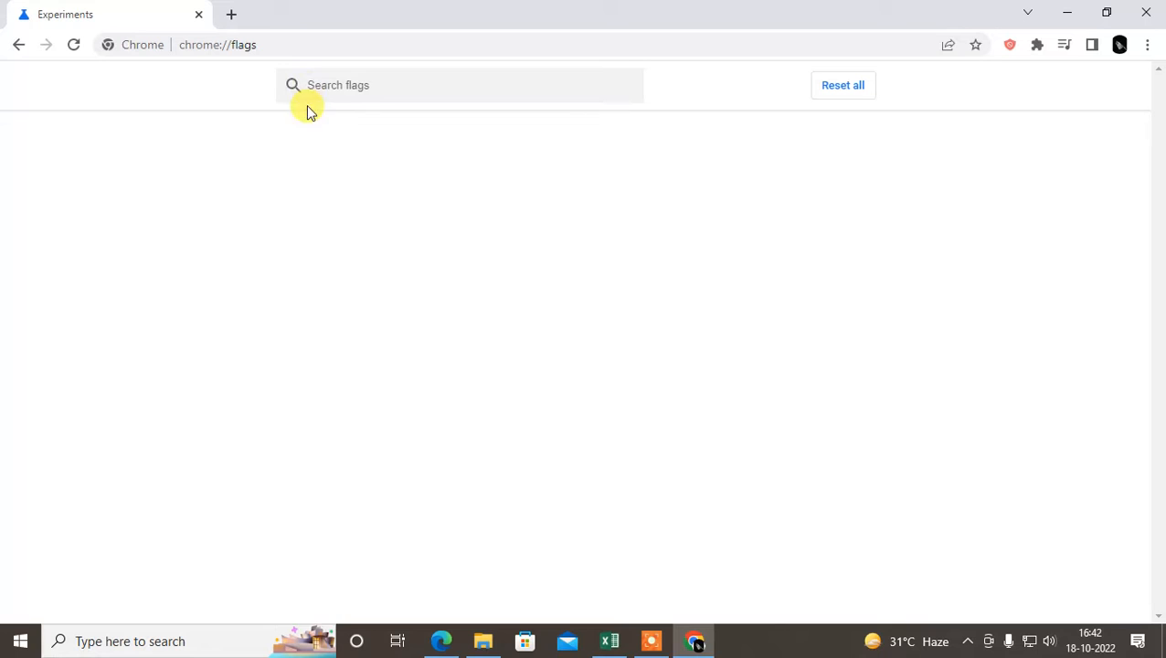
{"action": "type", "text": "webgl"}
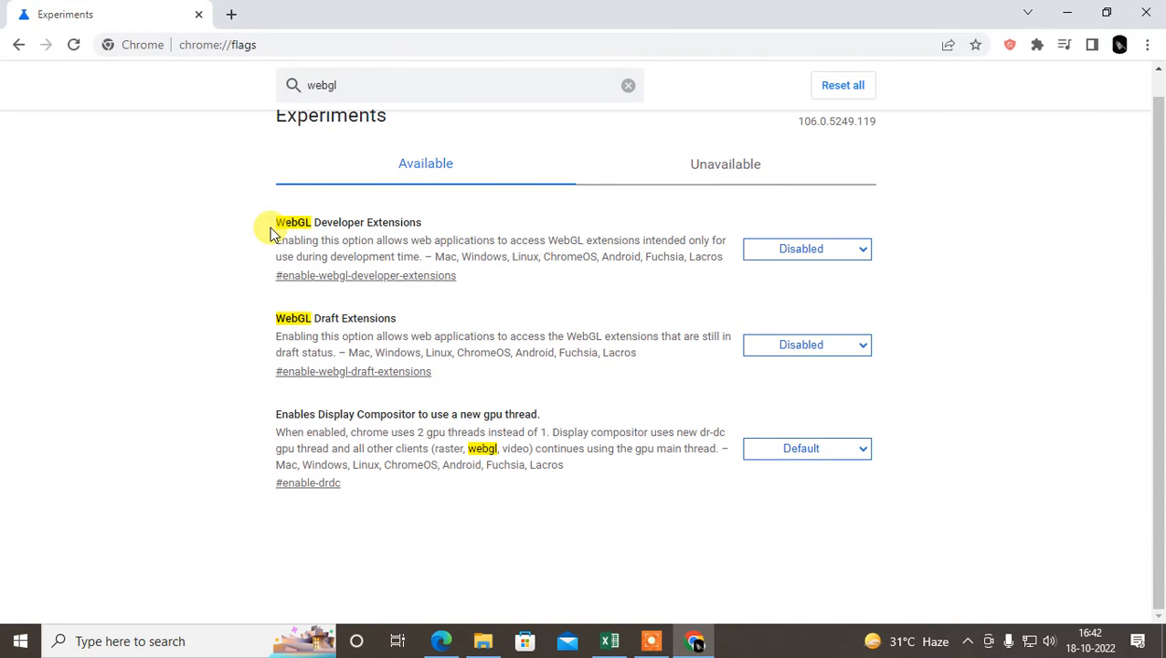
{"action": "double_click", "coordinate": [293, 223]}
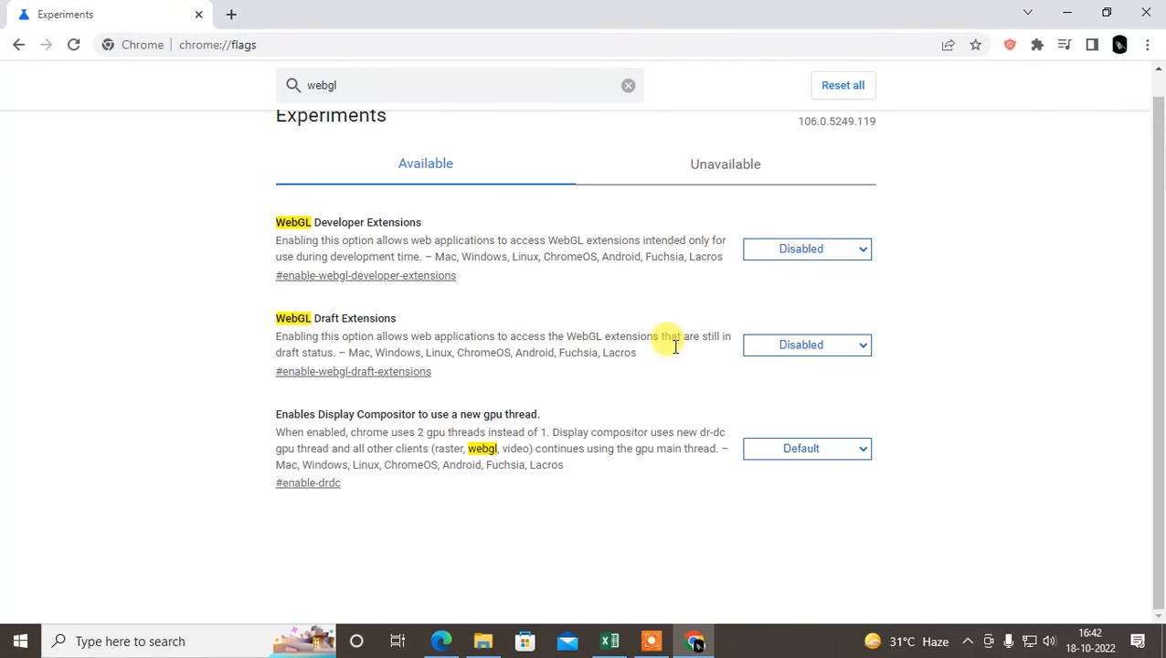
{"action": "double_click", "coordinate": [448, 336]}
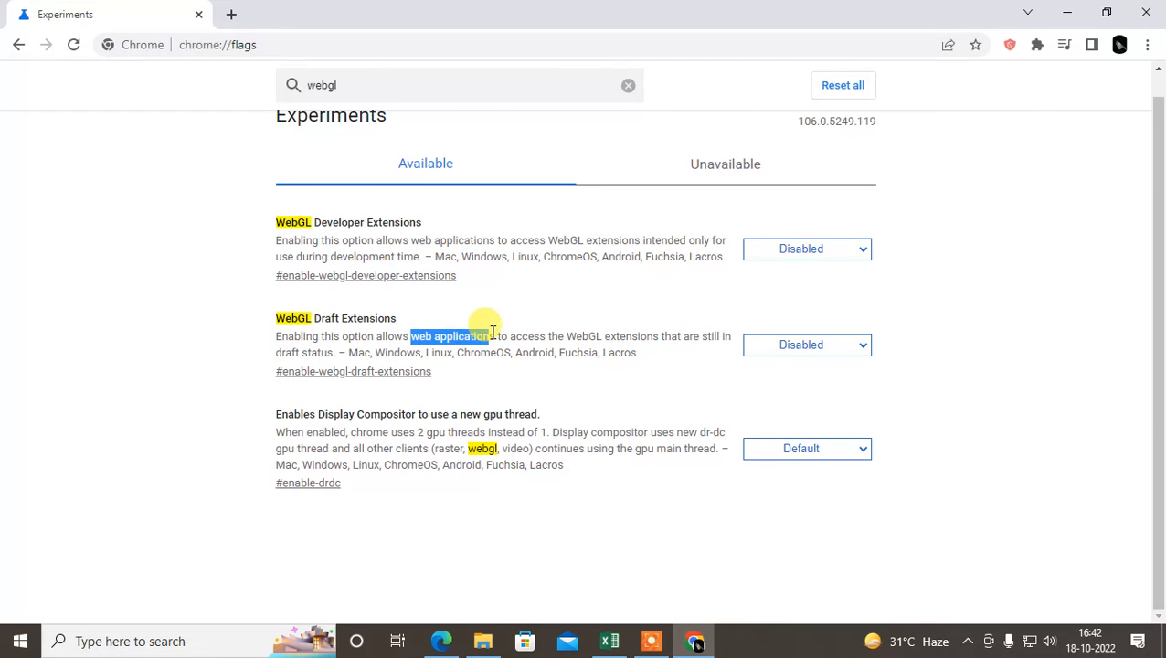
Set WebGL Draft Extensions to Enabled, then revisit its dropdown choices.
{"action": "left_click", "coordinate": [807, 343]}
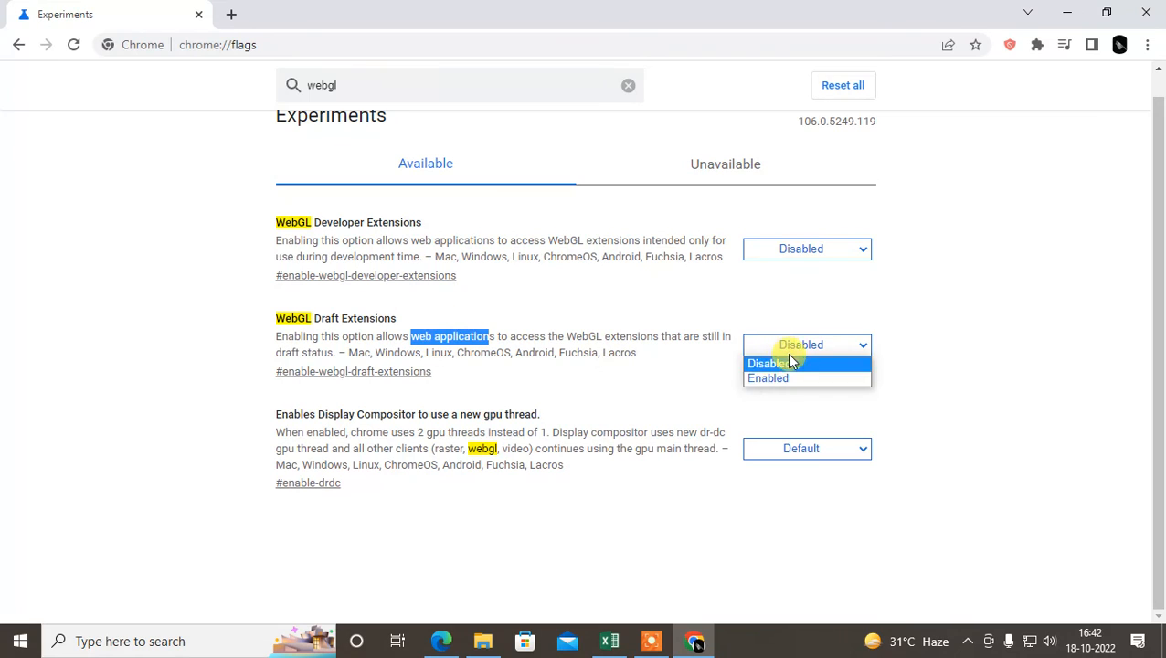
{"action": "left_click", "coordinate": [768, 379]}
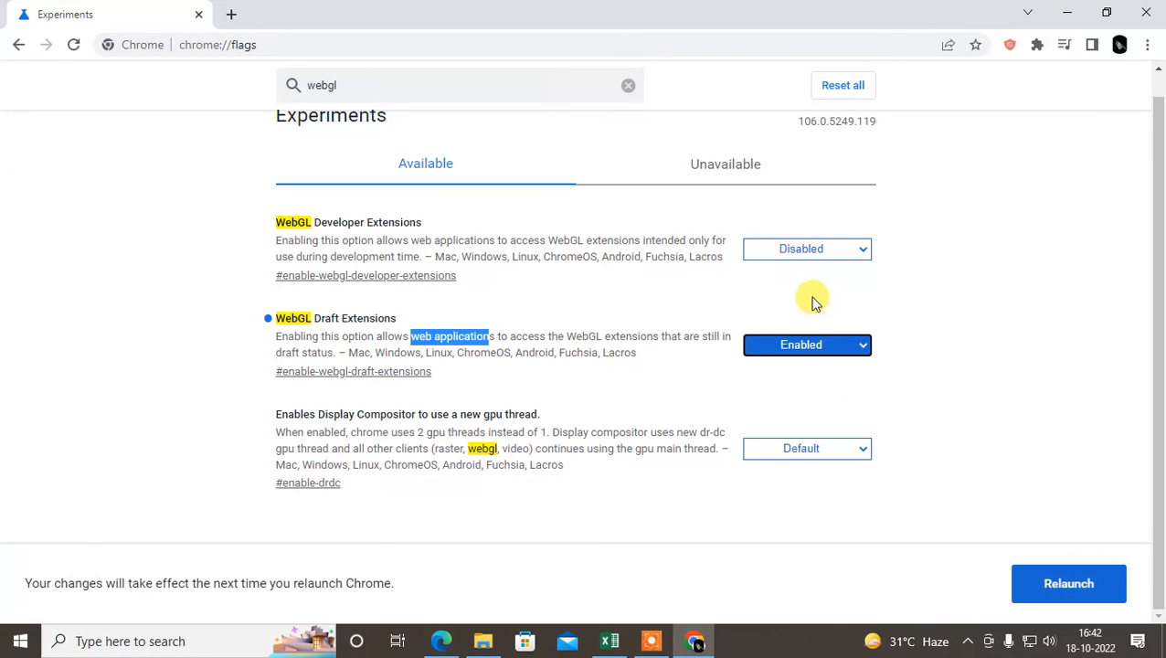
{"action": "mouse_move", "coordinate": [800, 249]}
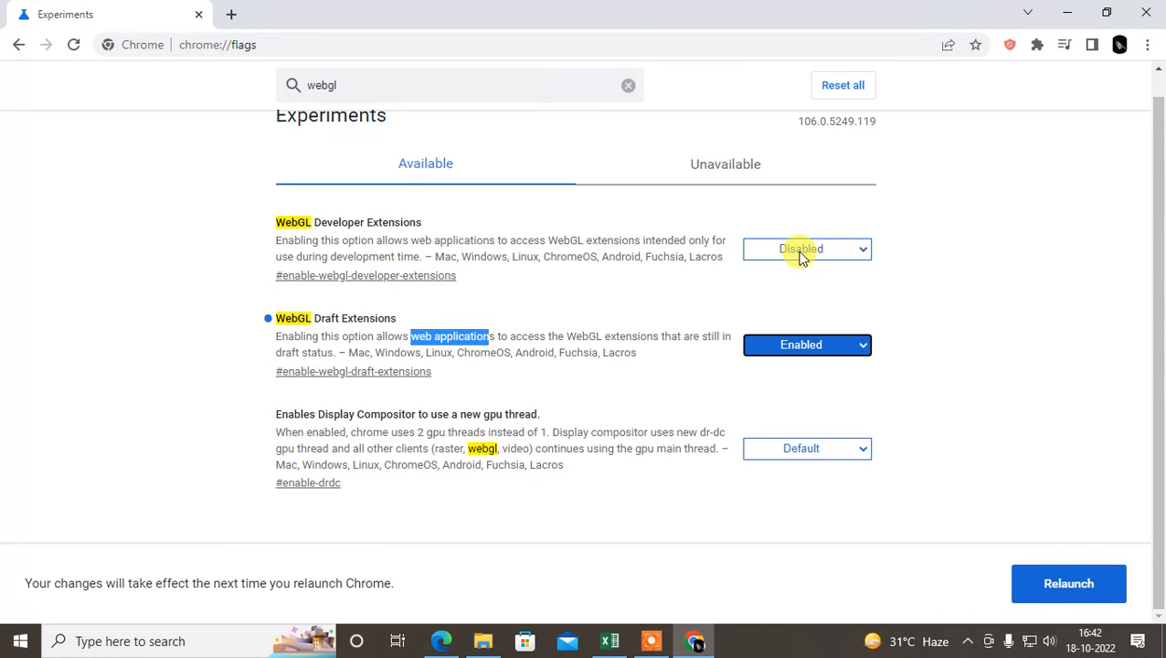
{"action": "left_click", "coordinate": [806, 343]}
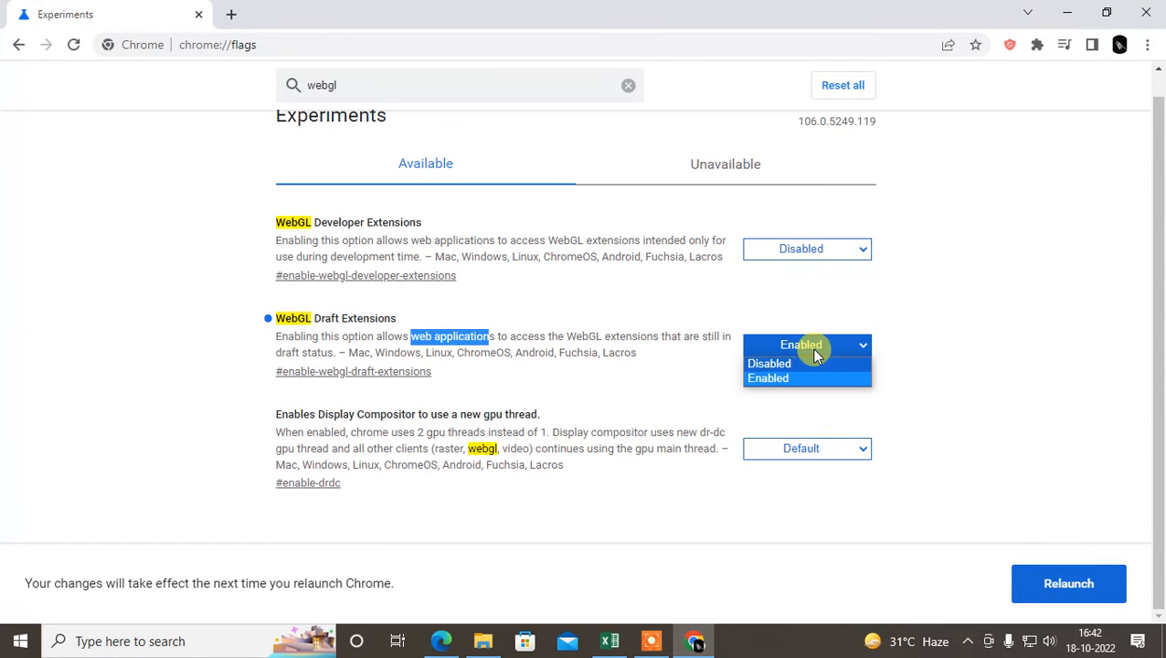
{"action": "left_click", "coordinate": [770, 364]}
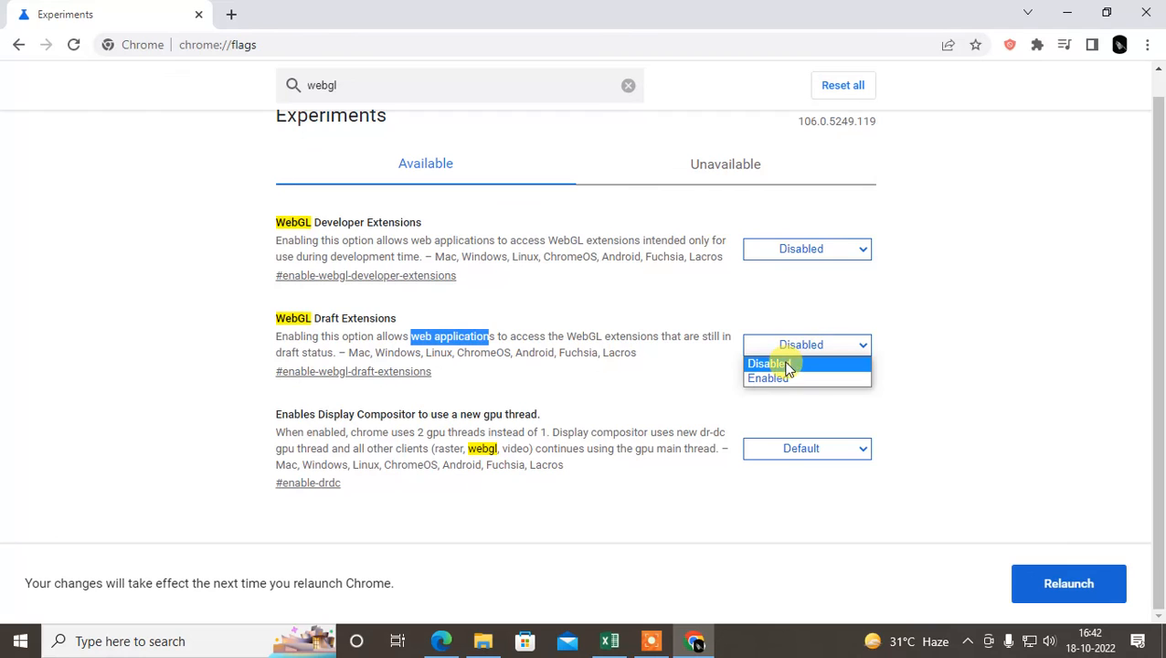